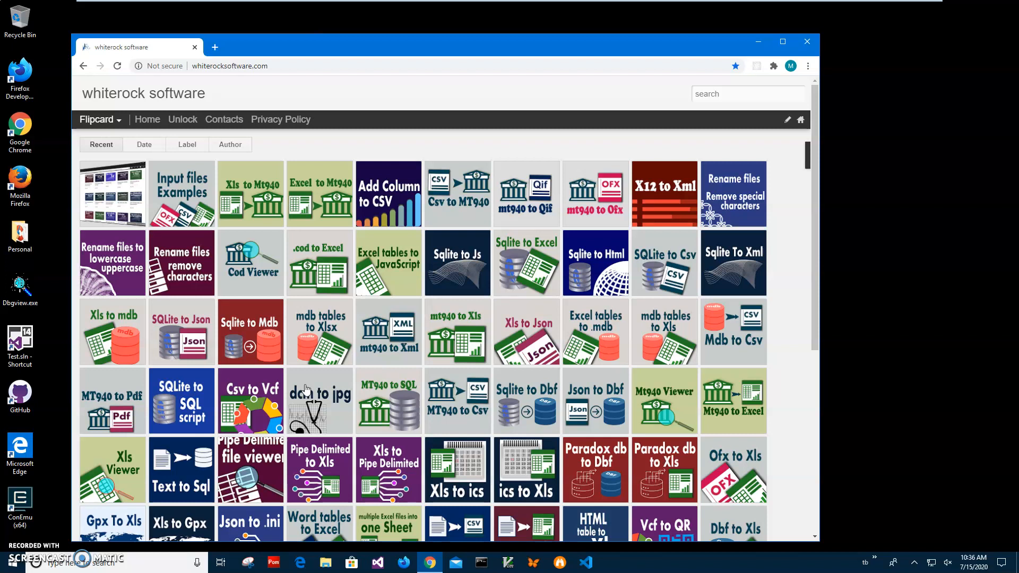
mouse_move(718, 86)
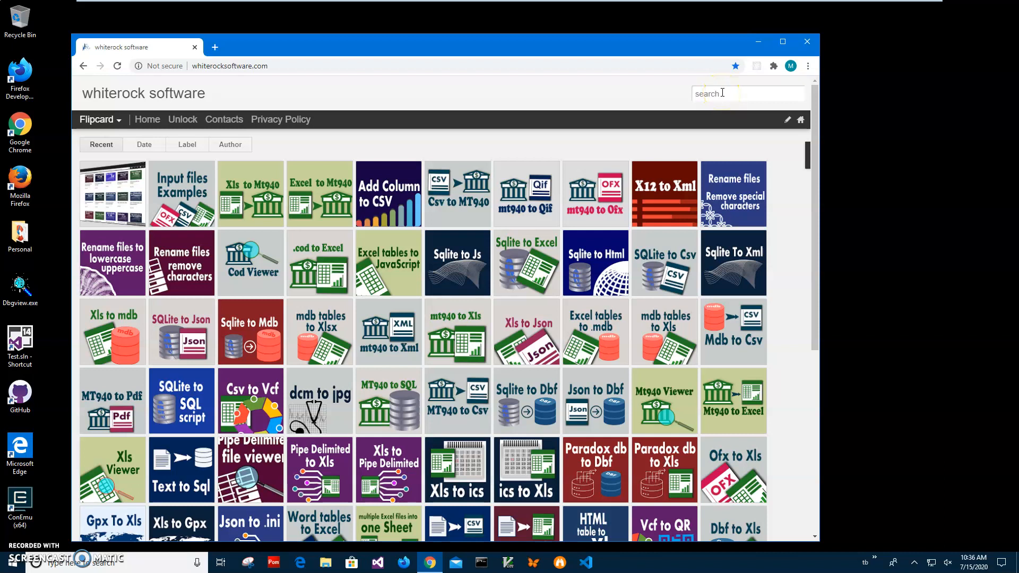
Step: Search the whiterock software site for 'mt94' to list the matching mt940 tools
type("mt940")
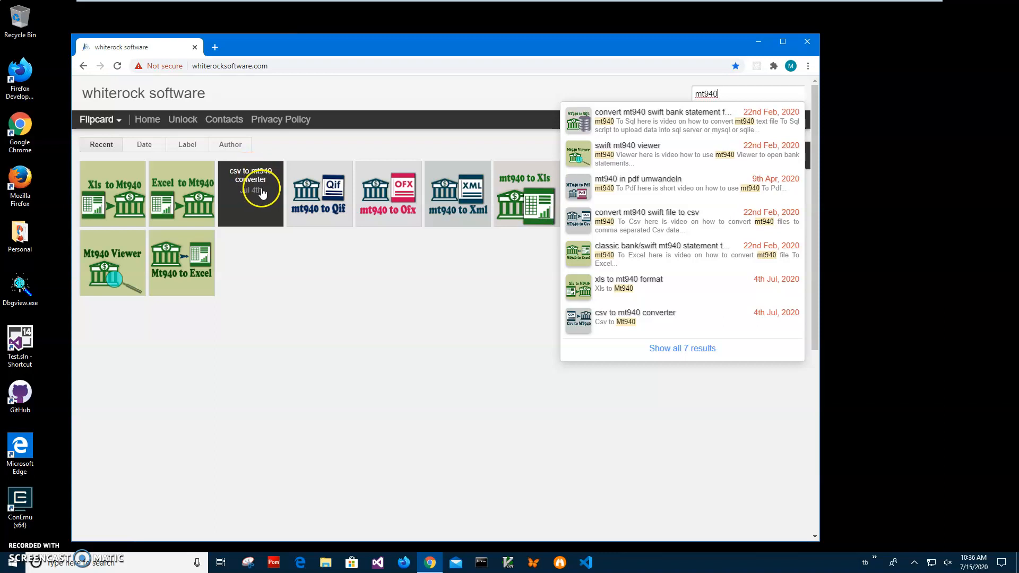
Step: Open the csv to mt940 converter post and download CsvtoMt940Setup (1).zip
left_click(261, 193)
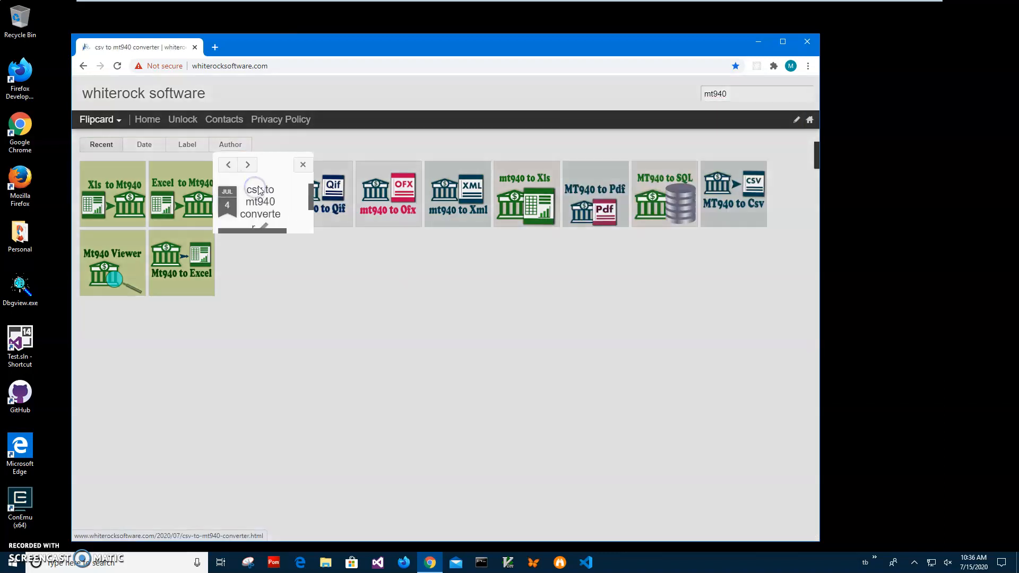
left_click(260, 201)
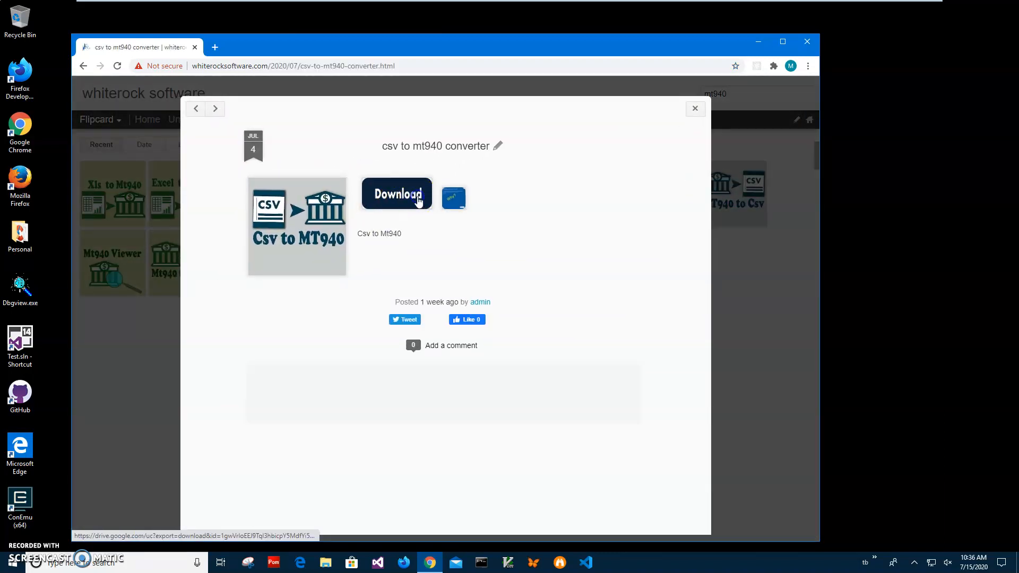
left_click(396, 193)
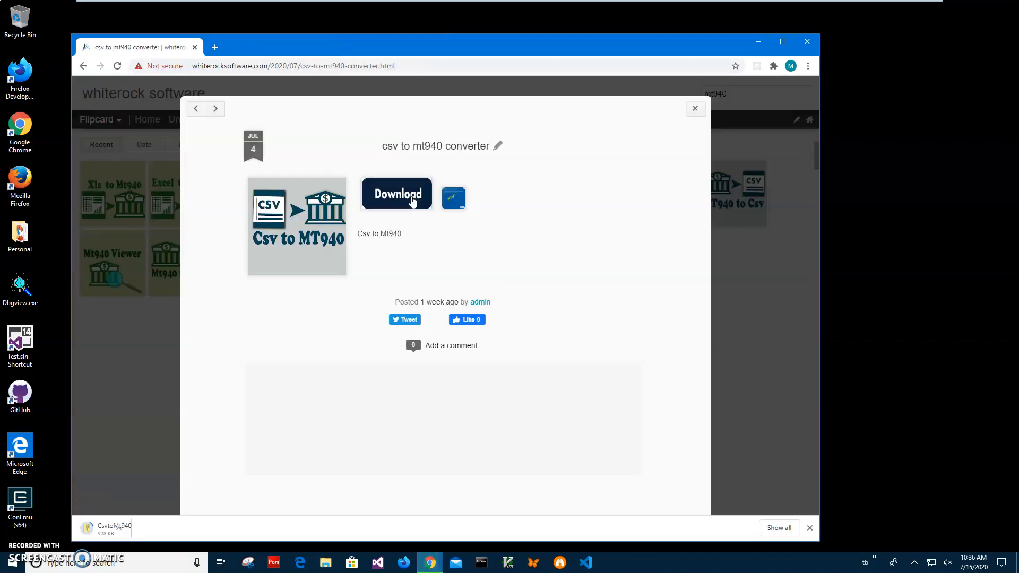
left_click(397, 193)
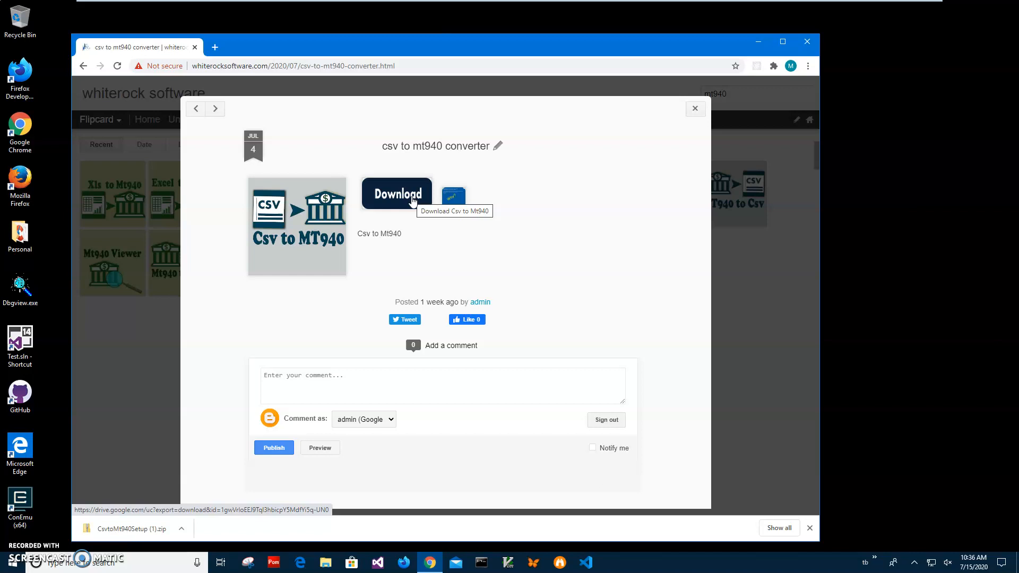
mouse_move(150, 532)
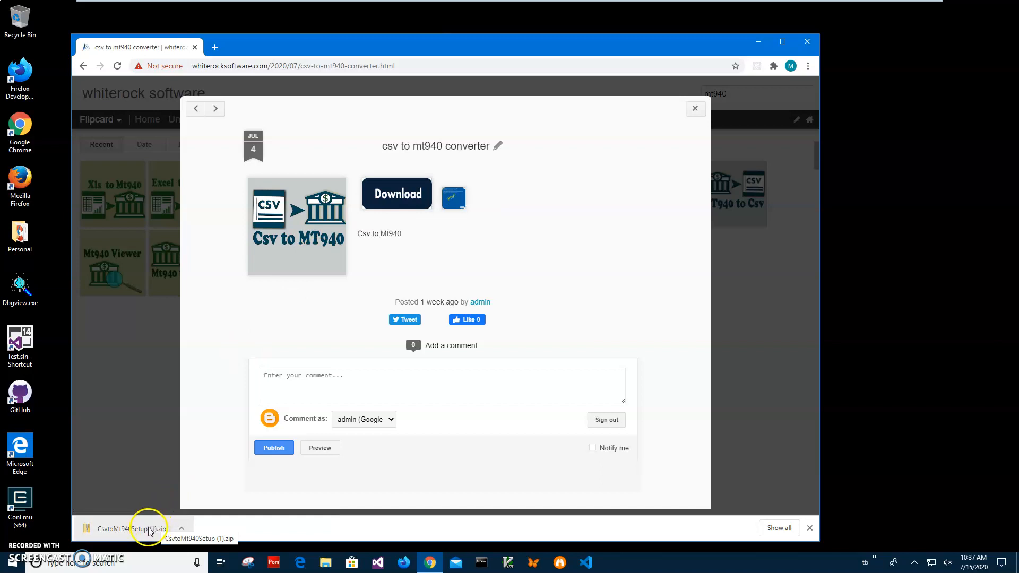
Step: Run CsvtoMt940Setup.msi from the downloaded zip through setup, allowing Run anyway and UAC
left_click(122, 528)
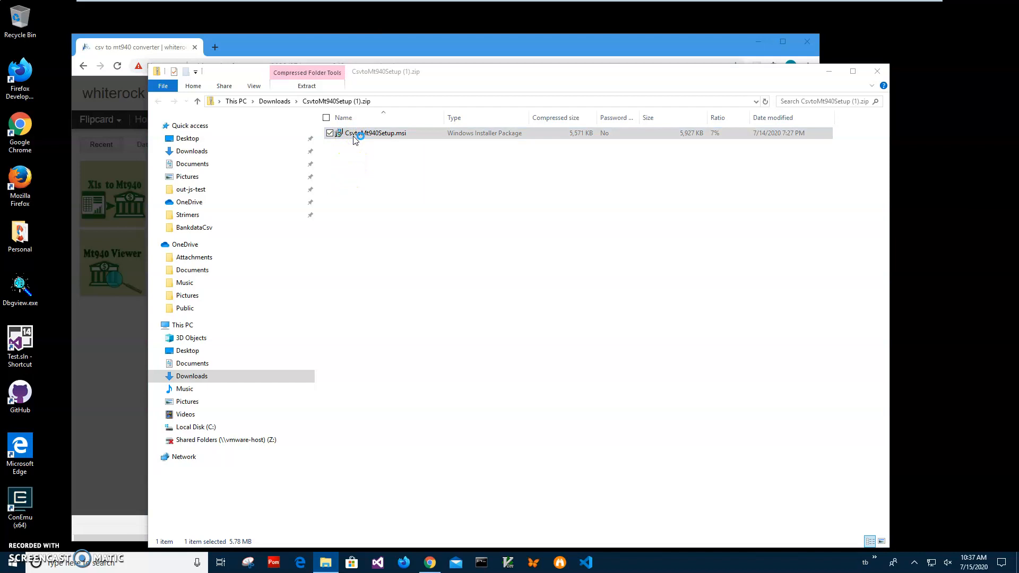
double_click(375, 133)
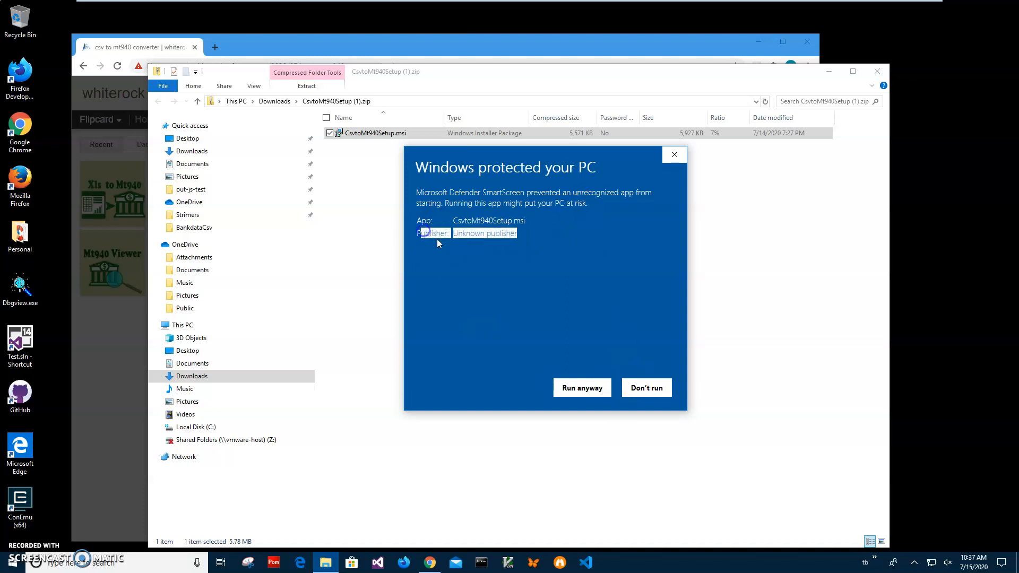
left_click(582, 388)
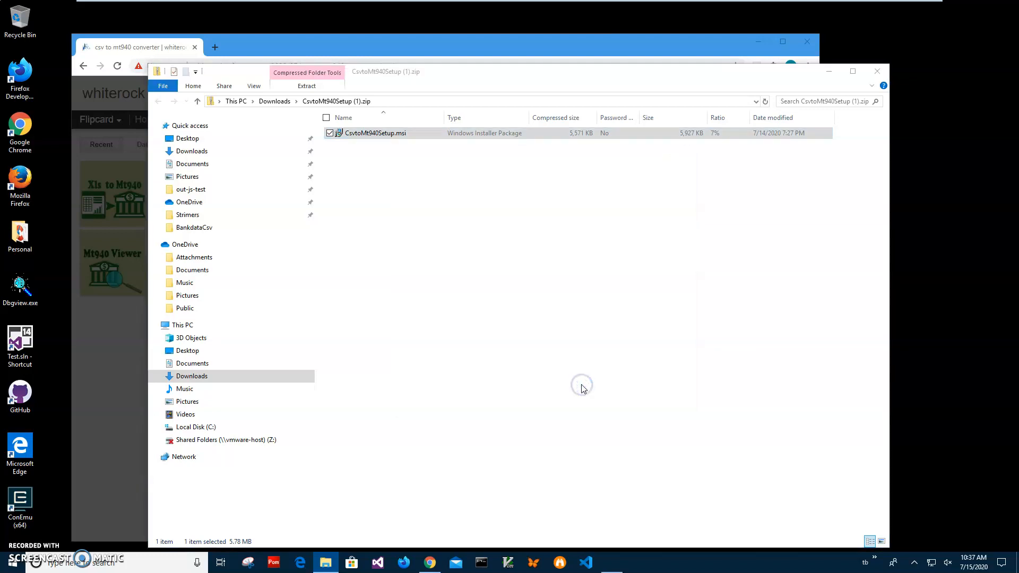
double_click(375, 132)
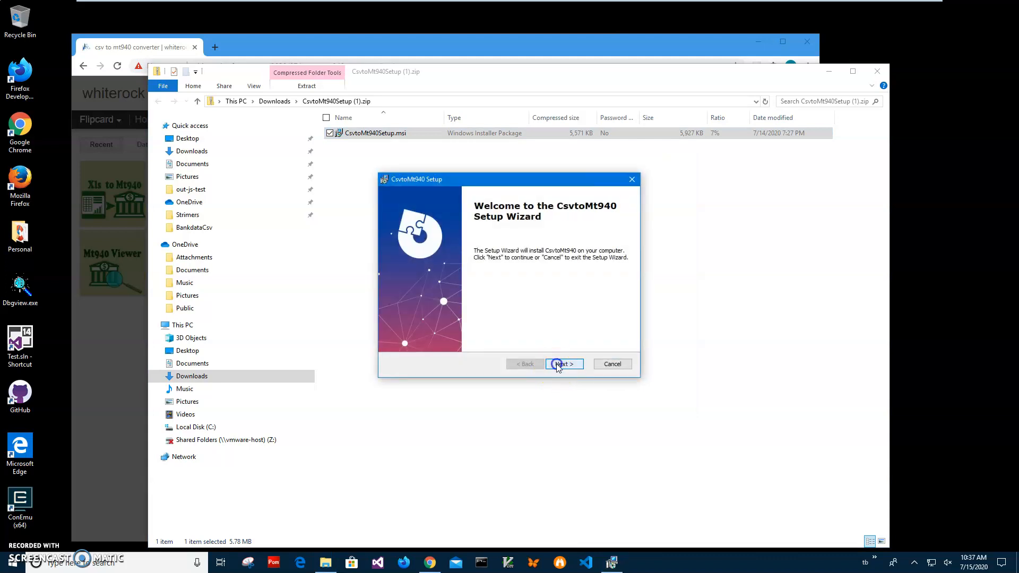
left_click(564, 364)
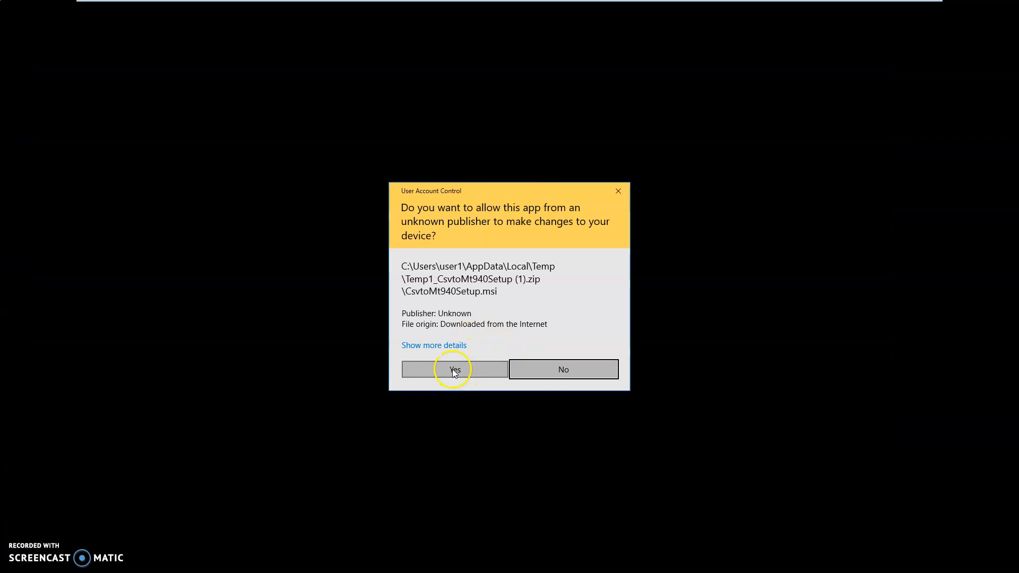
left_click(455, 369)
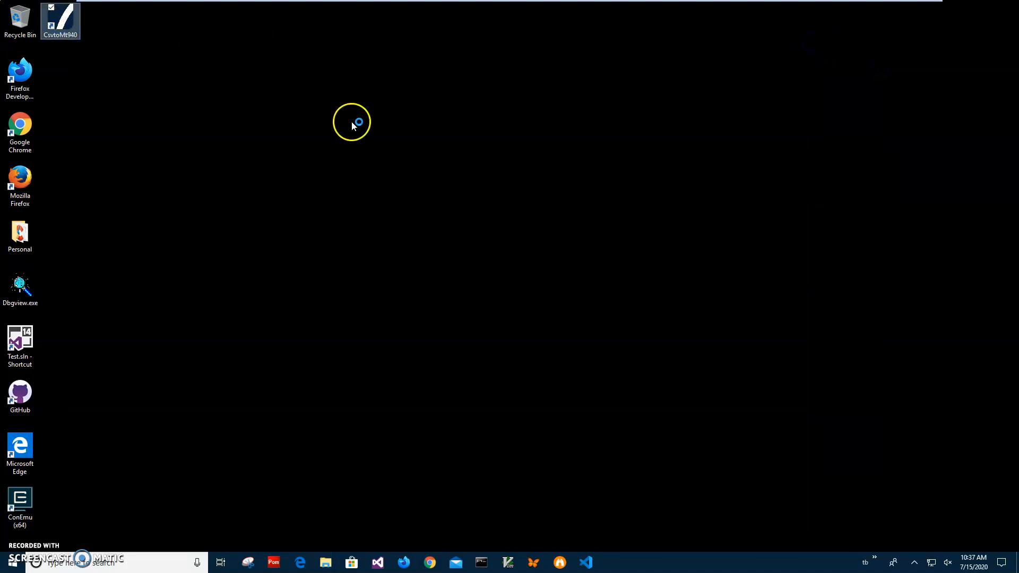
Step: Launch CsvtoMt940 from its desktop shortcut and bring up File Explorer
double_click(59, 18)
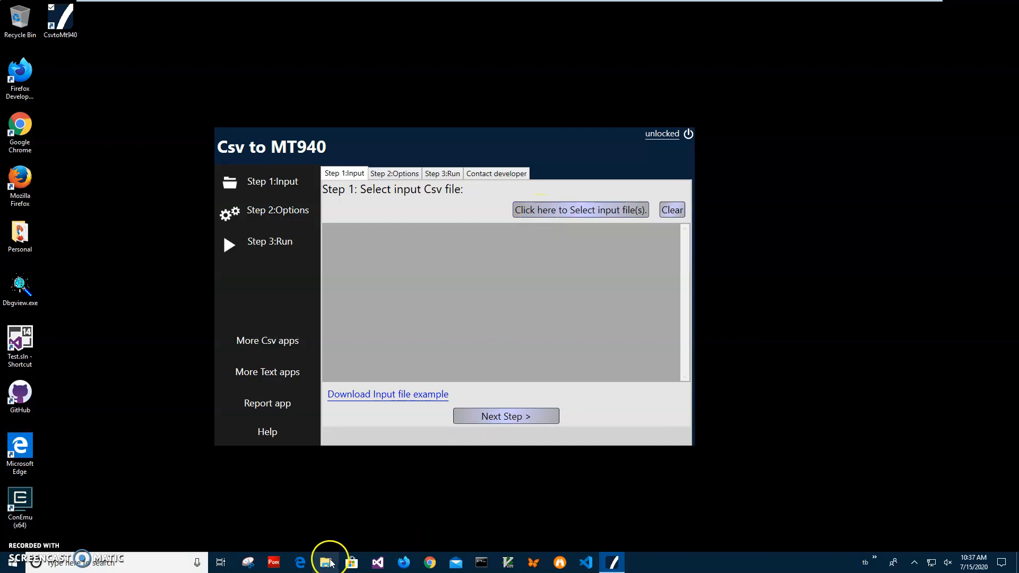
left_click(325, 562)
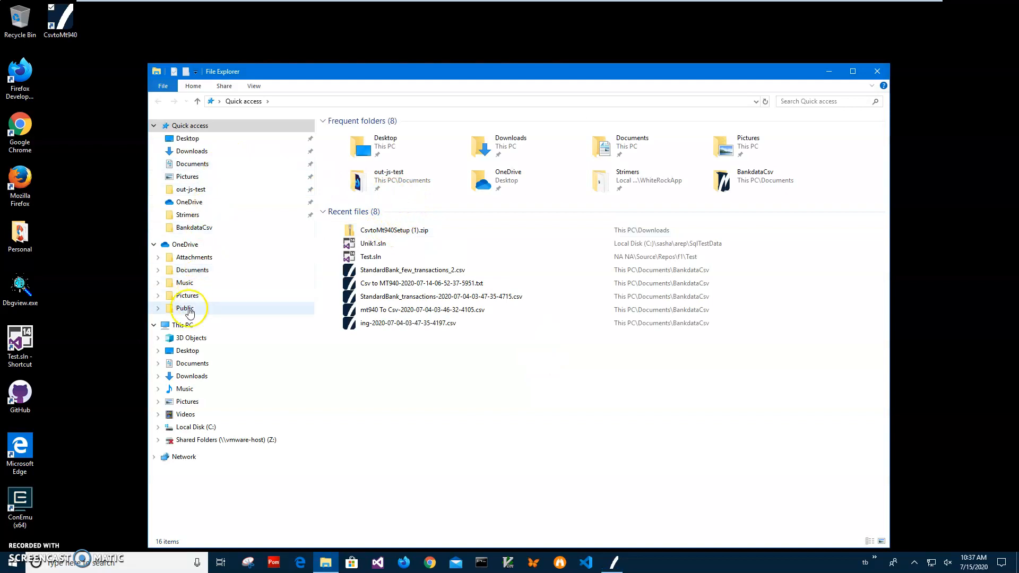
Step: View StandardBank_few_transactions_2.csv in Csv Viewer, then close it and minimize File Explorer
left_click(435, 270)
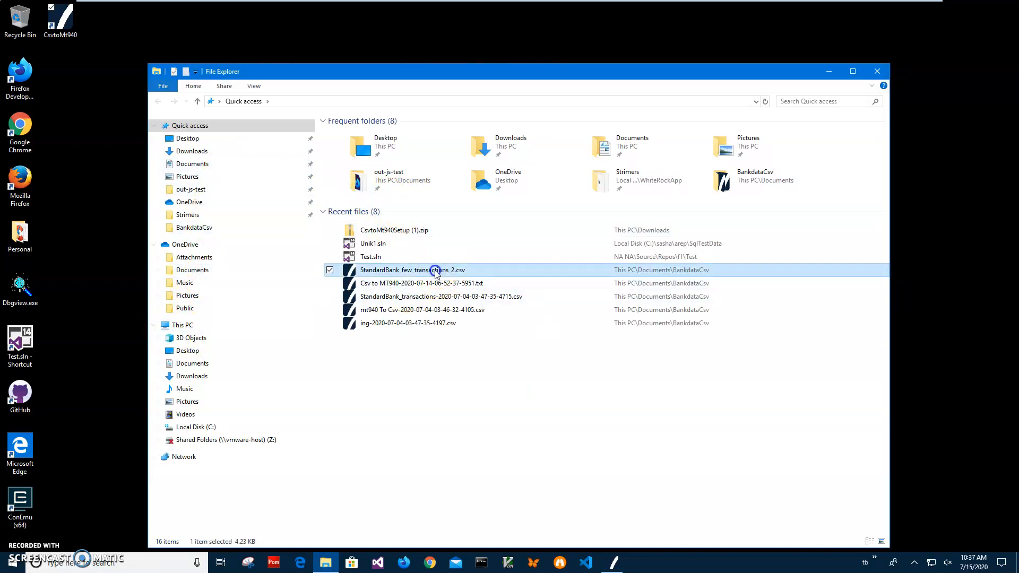
mouse_move(437, 277)
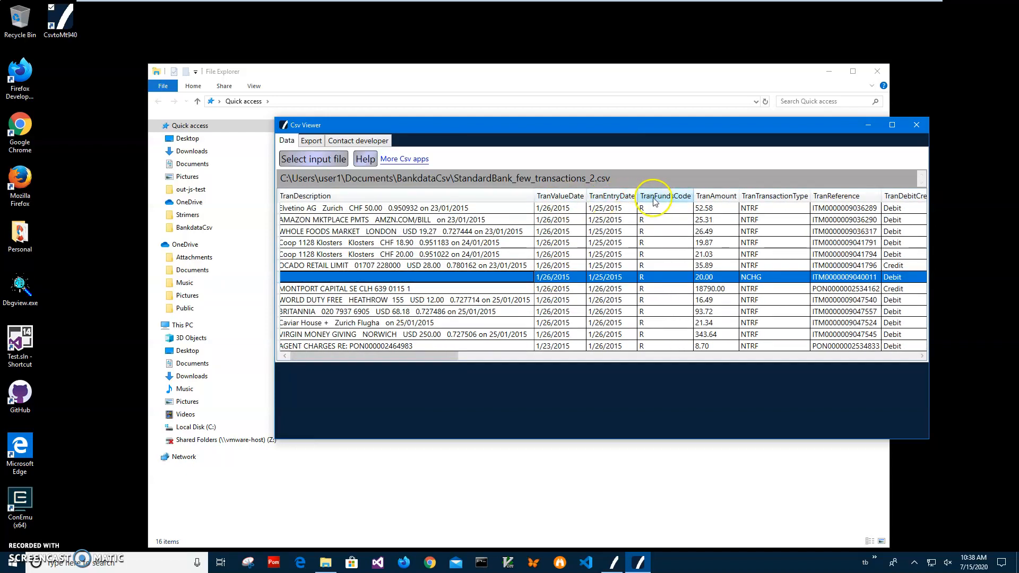
mouse_move(755, 197)
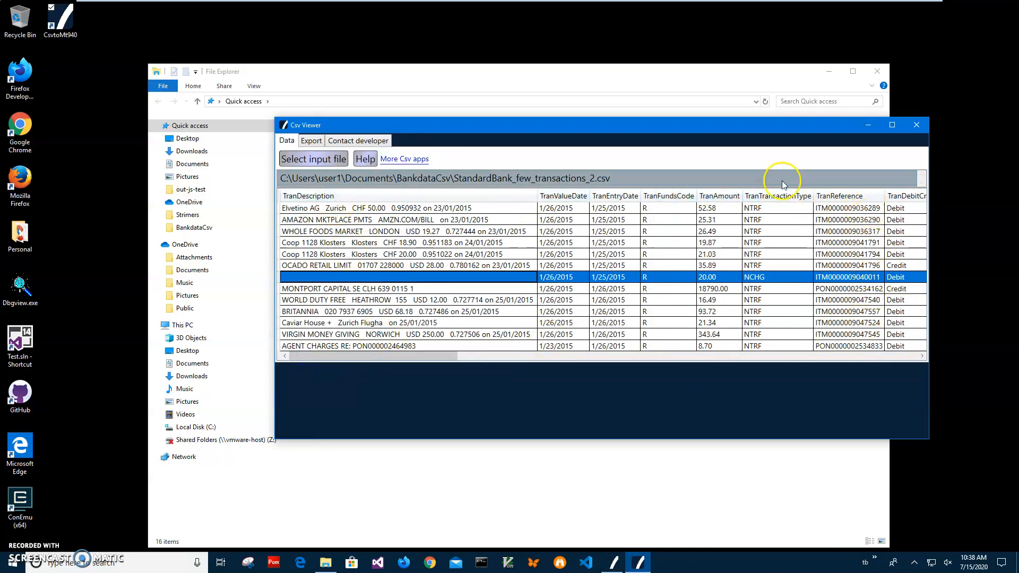
left_click(916, 125)
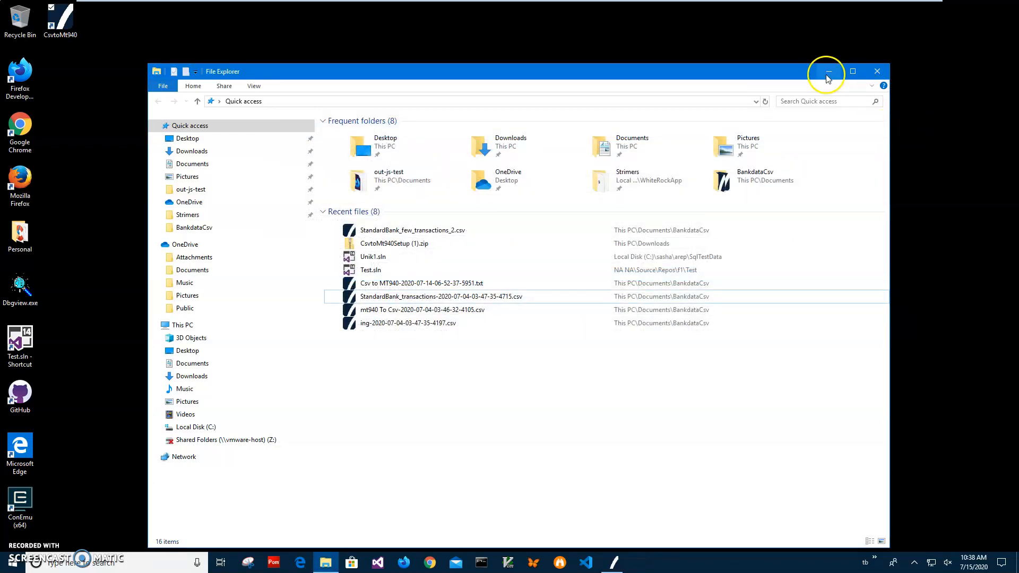
left_click(827, 71)
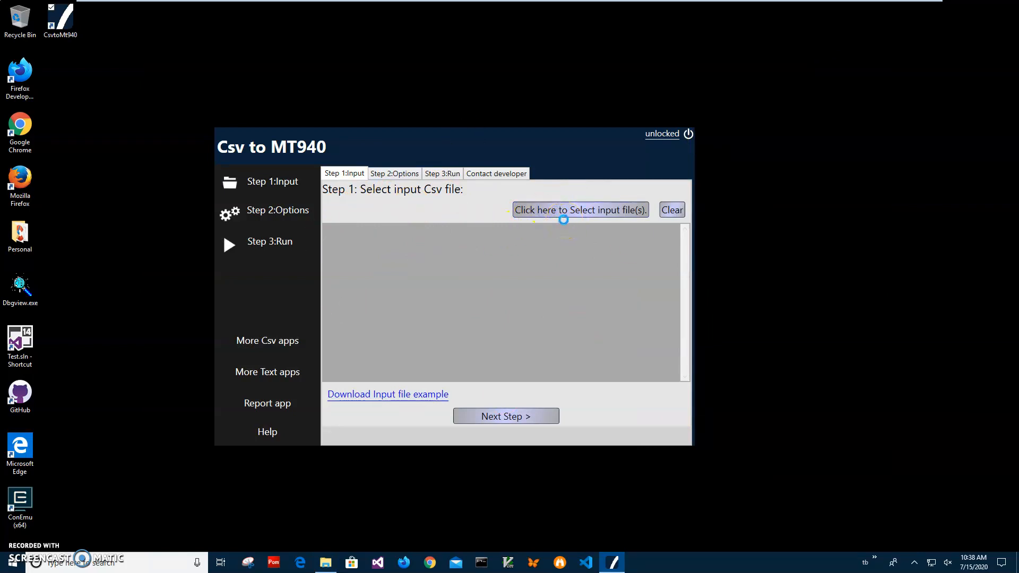
Step: Select StandardBank_few_transactions_2.csv from the BankdataCsv folder as the input file
left_click(580, 209)
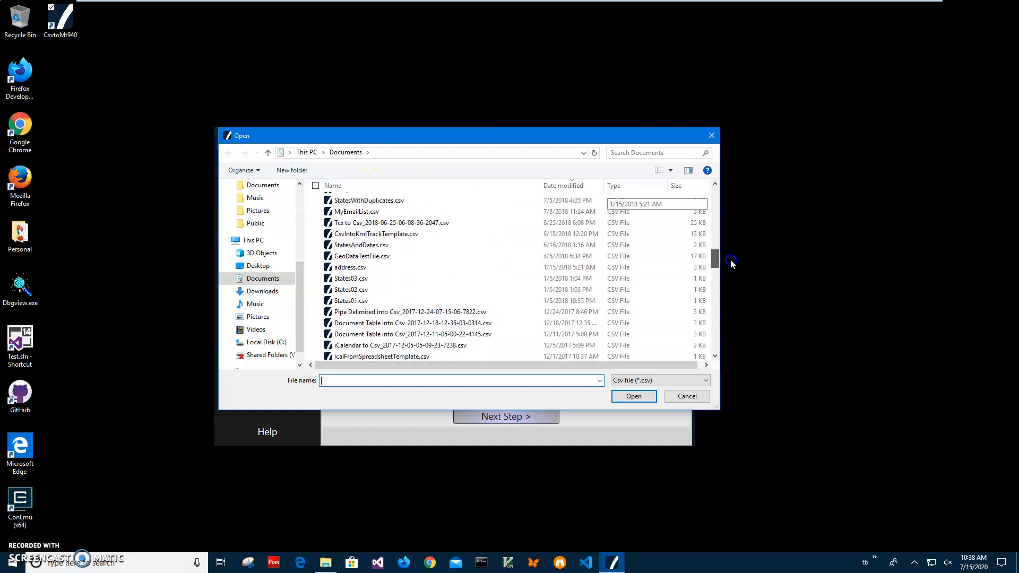
scroll("down", 3)
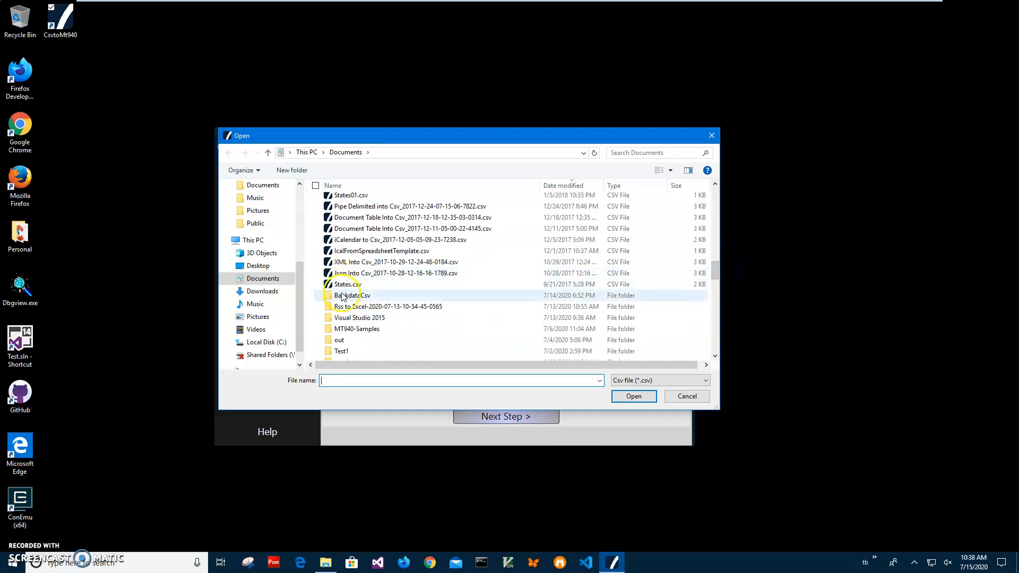
double_click(350, 296)
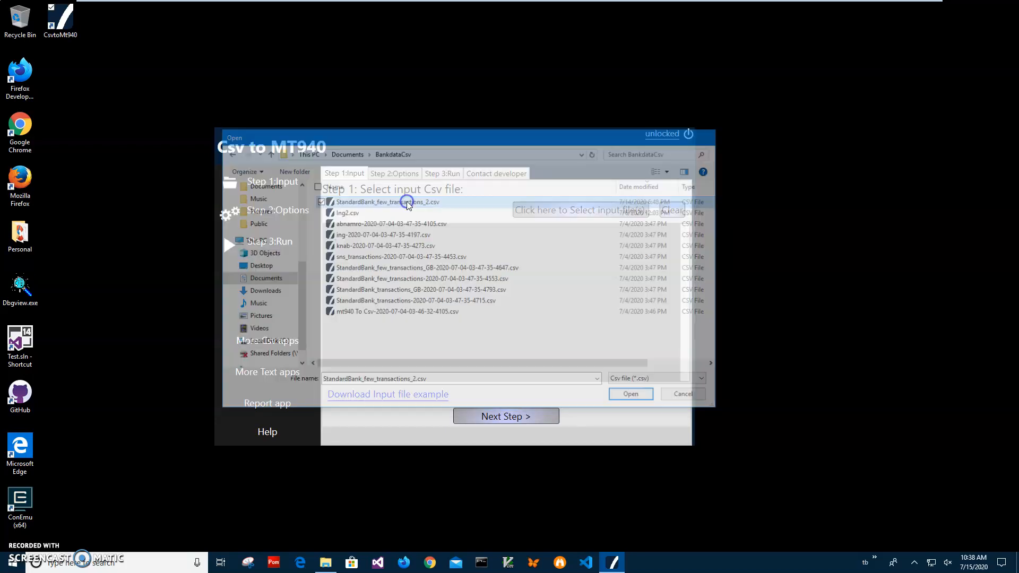
left_click(631, 394)
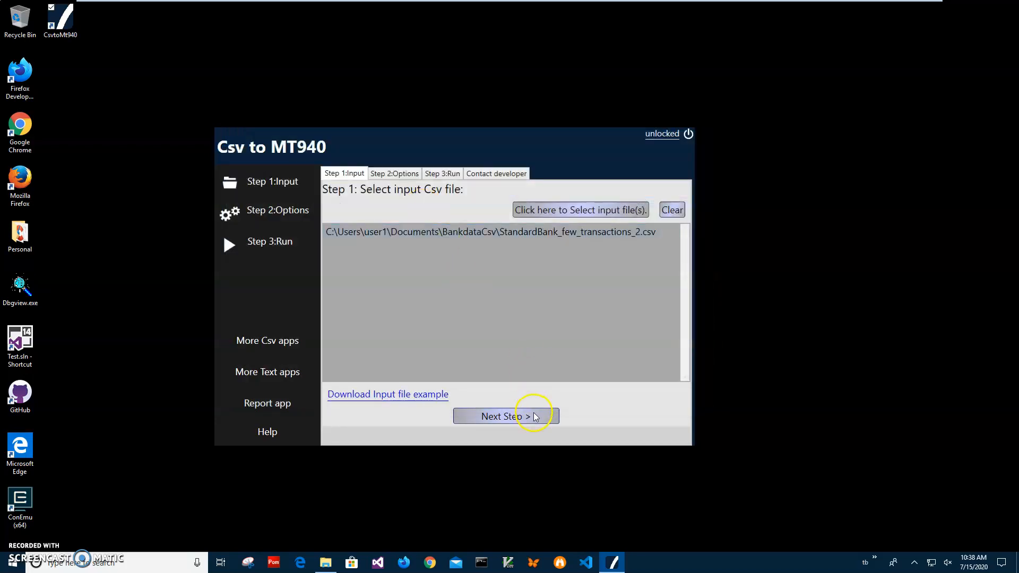
mouse_move(386, 408)
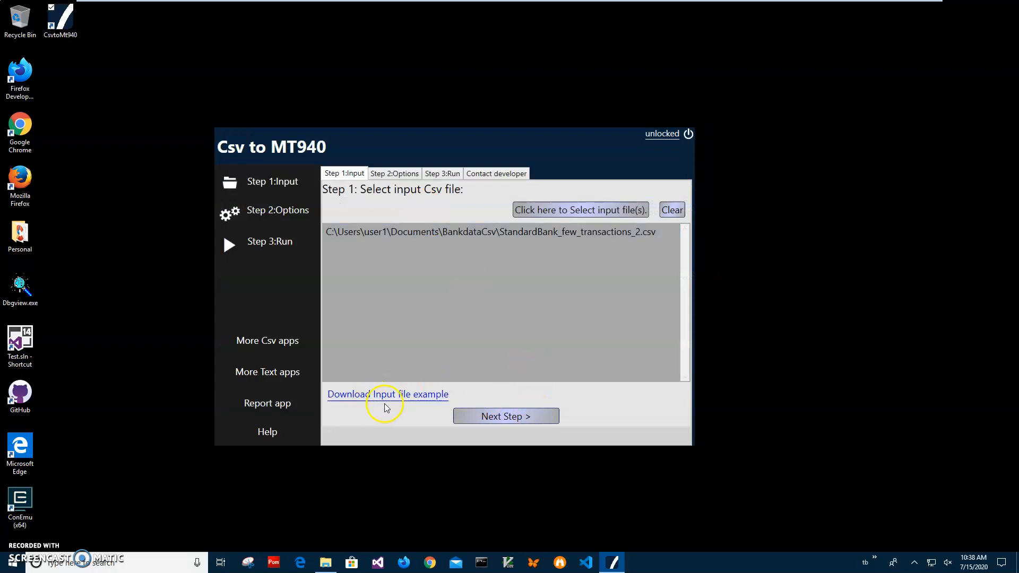
mouse_move(480, 385)
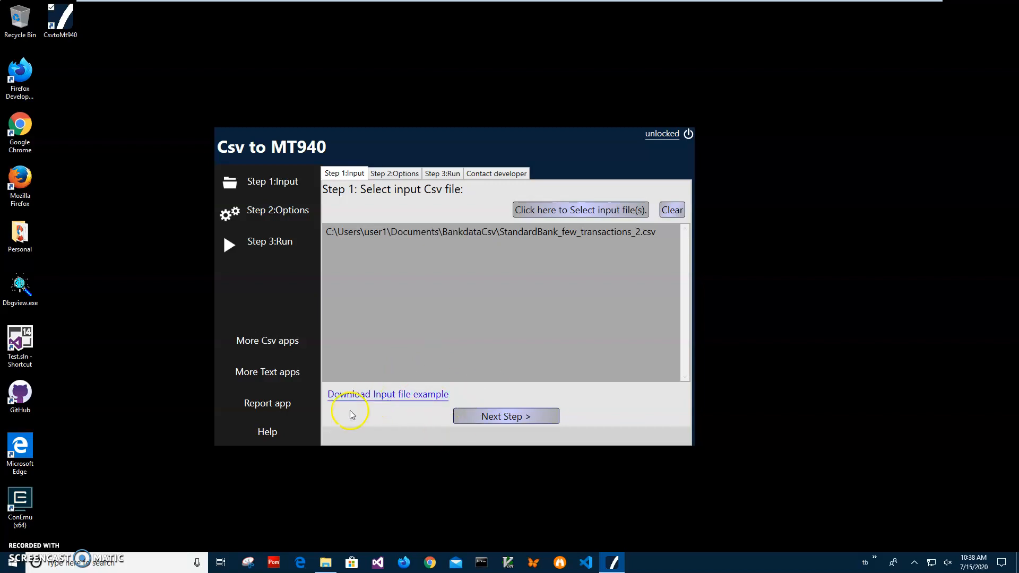
mouse_move(558, 252)
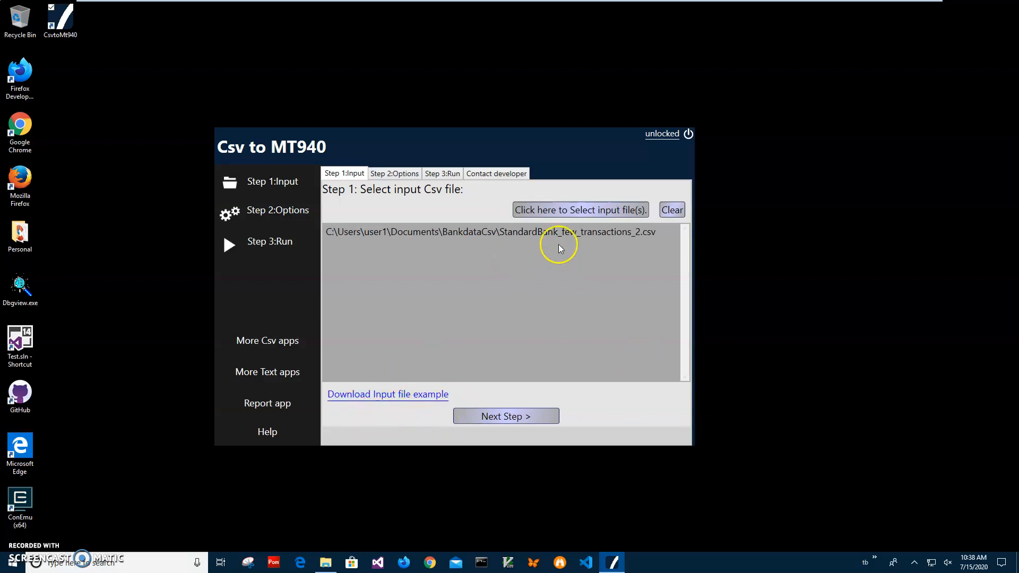
mouse_move(539, 412)
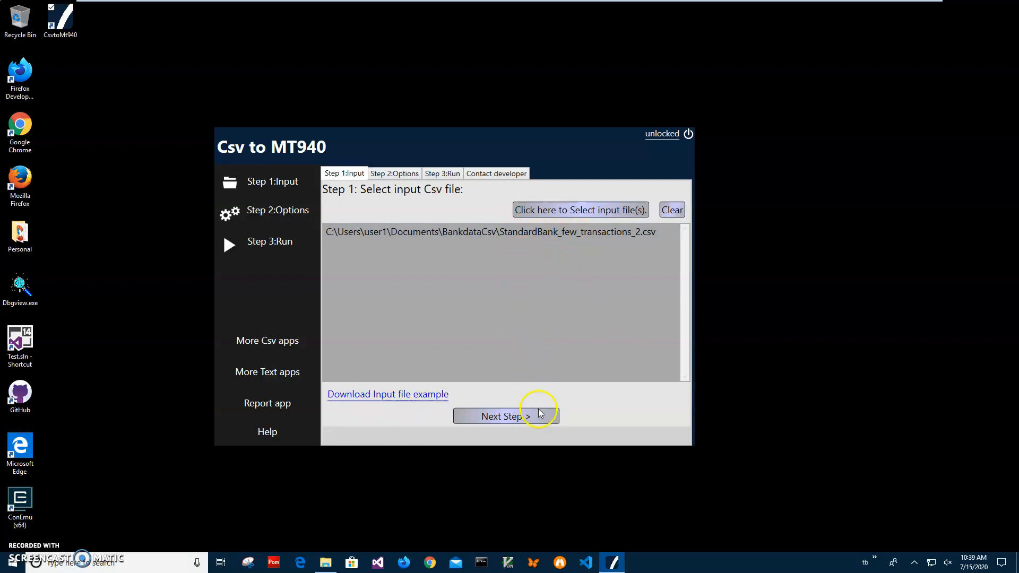
Step: Map Date, Booking Date and Debit Credit to TranValueDate, TranEntryDate and TranDebitCredit, and set Currency
left_click(506, 416)
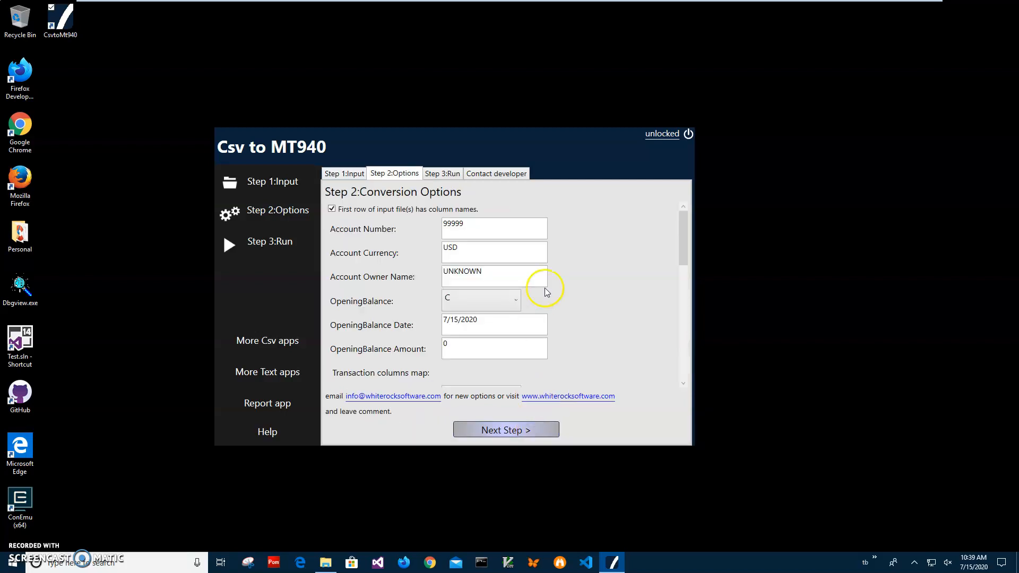
mouse_move(598, 244)
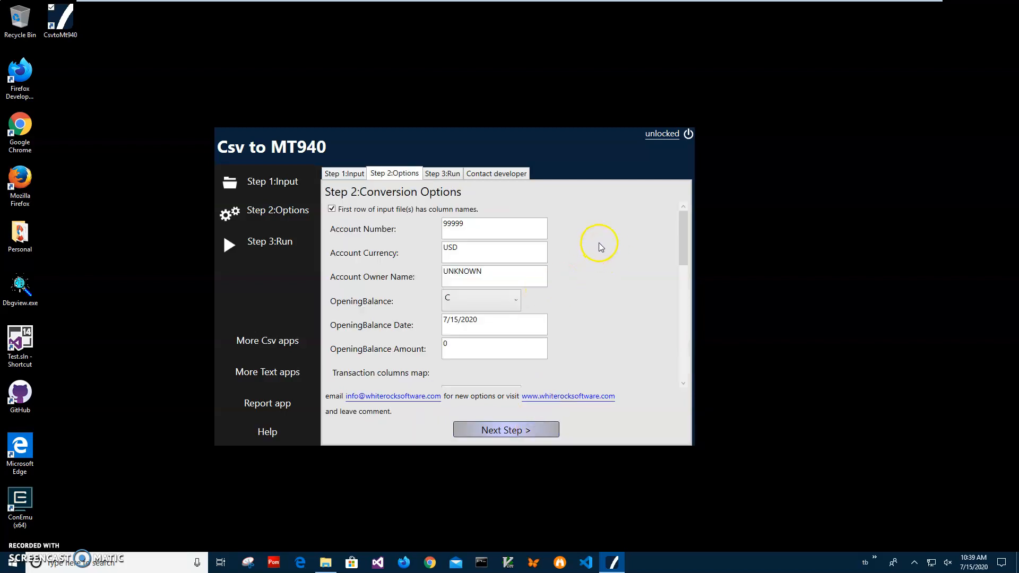
left_click(487, 221)
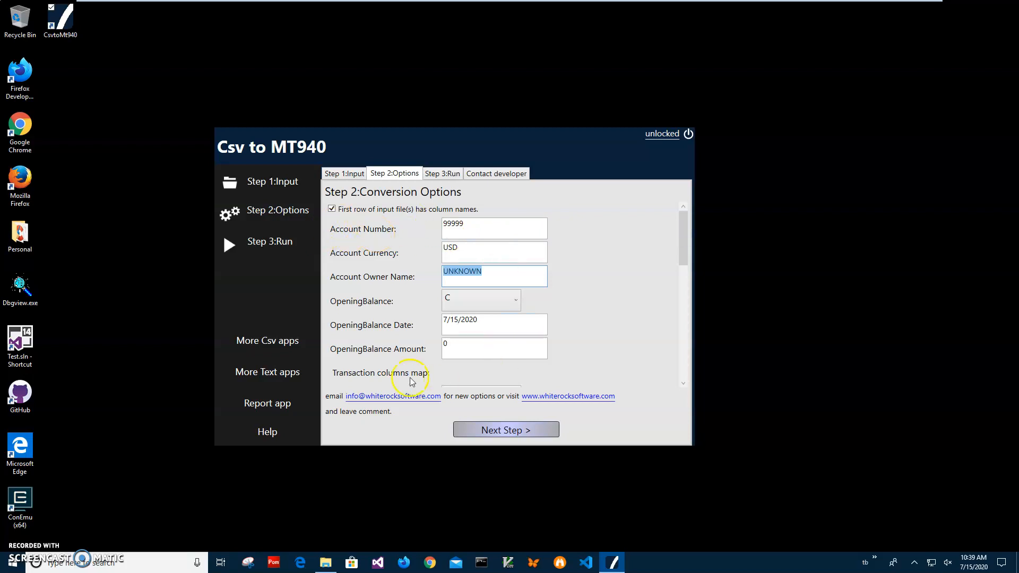
scroll("down", 3)
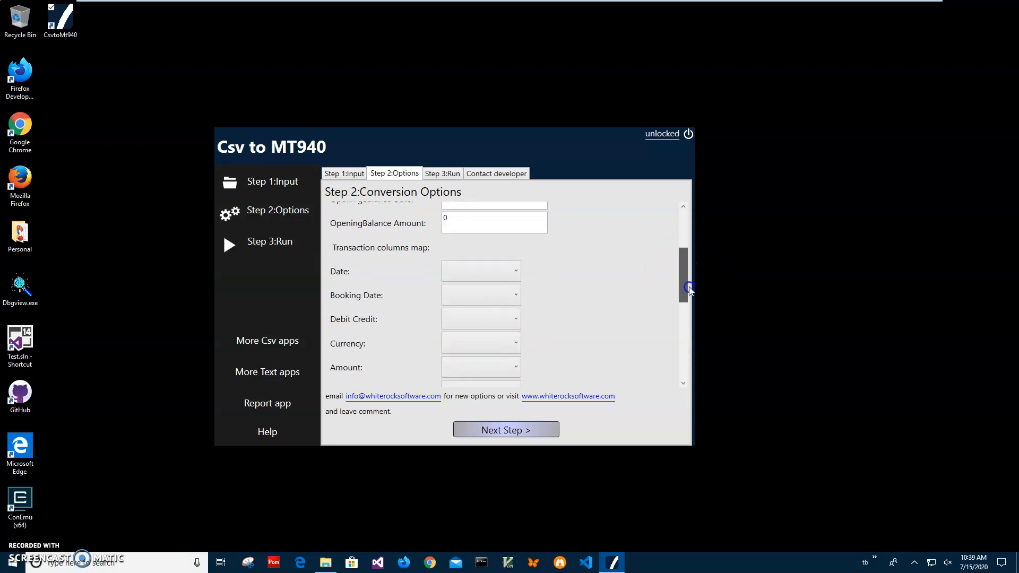
scroll("down", 3)
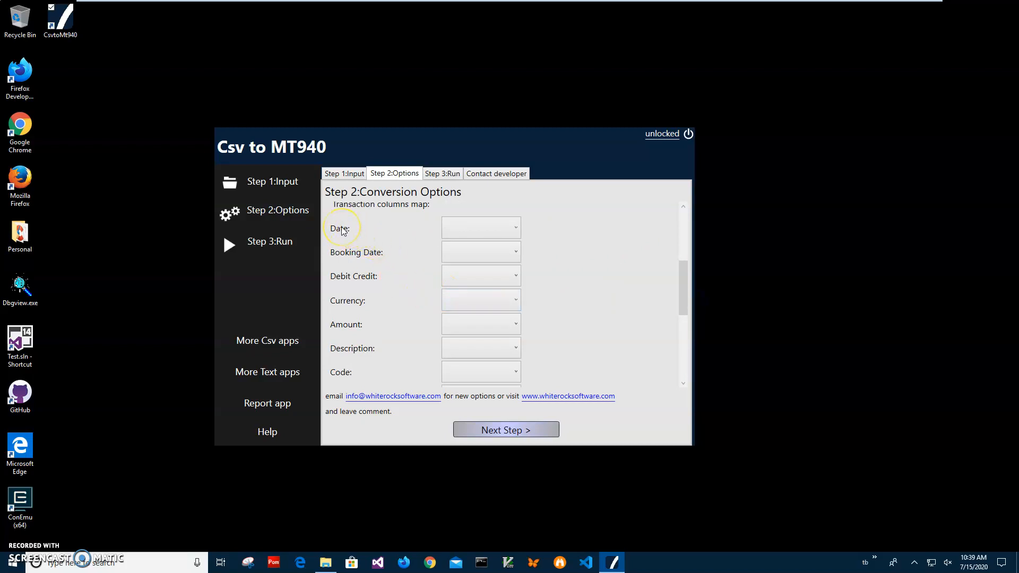
mouse_move(342, 328)
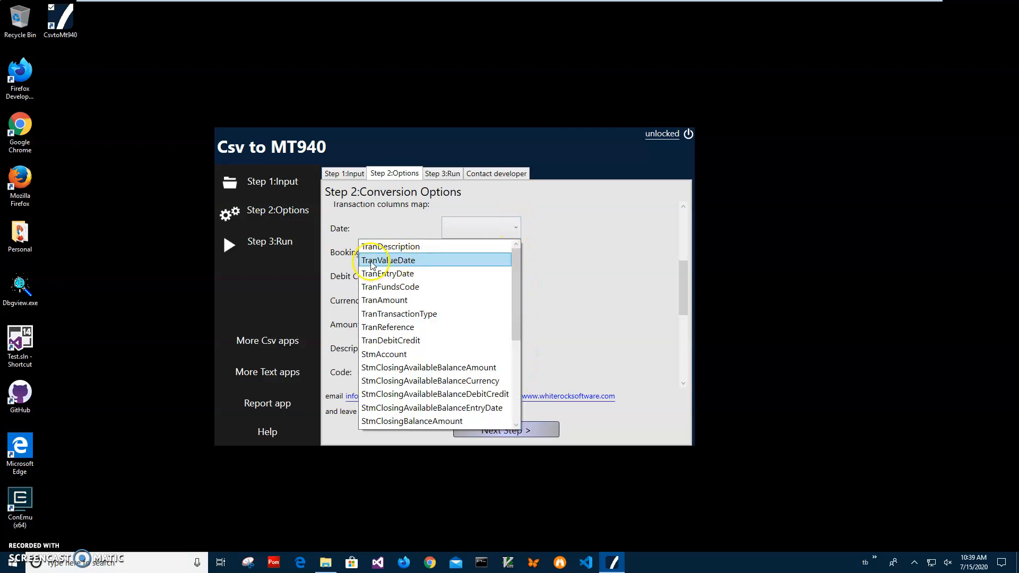
left_click(388, 260)
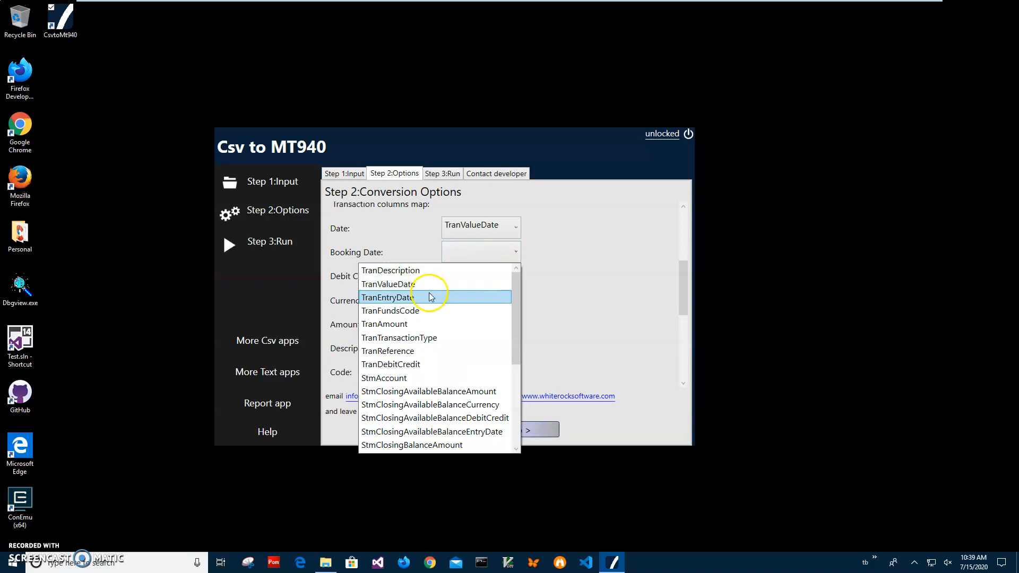
left_click(386, 296)
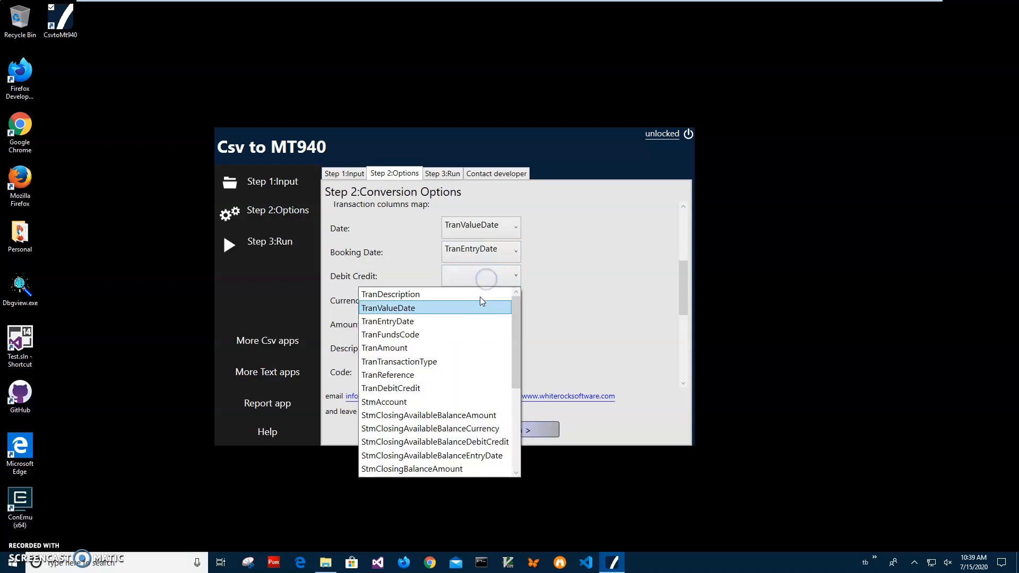
mouse_move(435, 387)
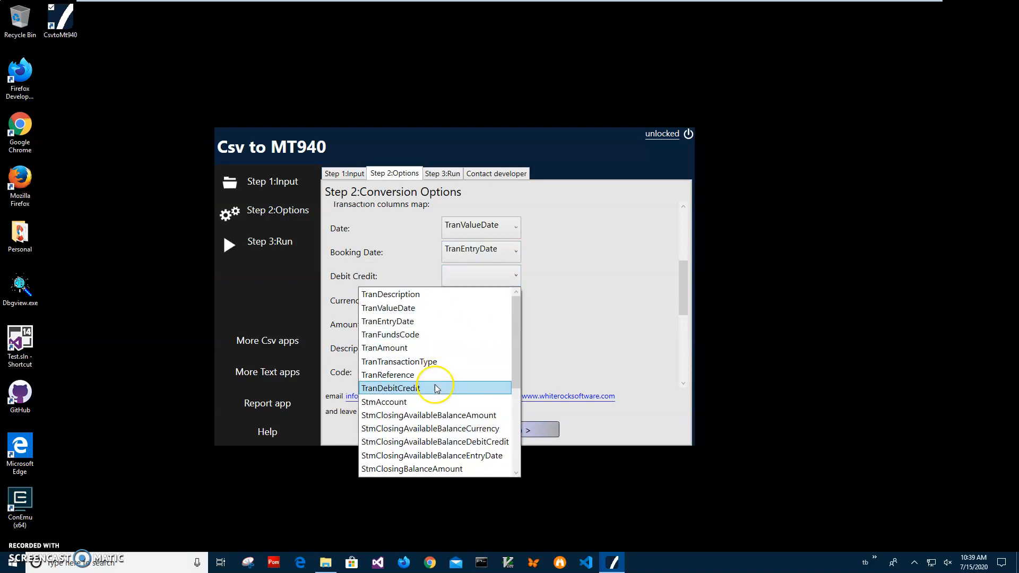
left_click(394, 388)
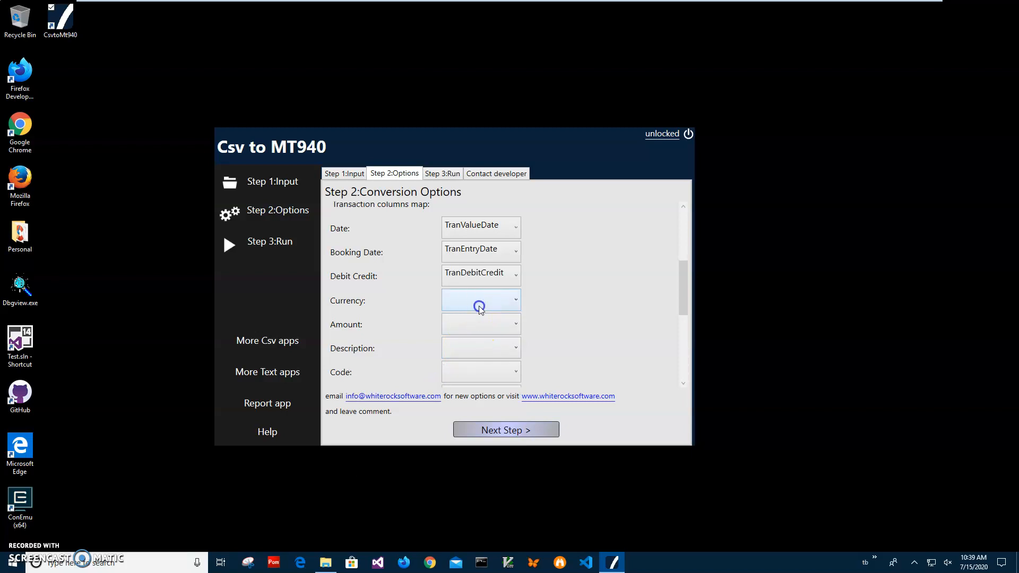
left_click(481, 300)
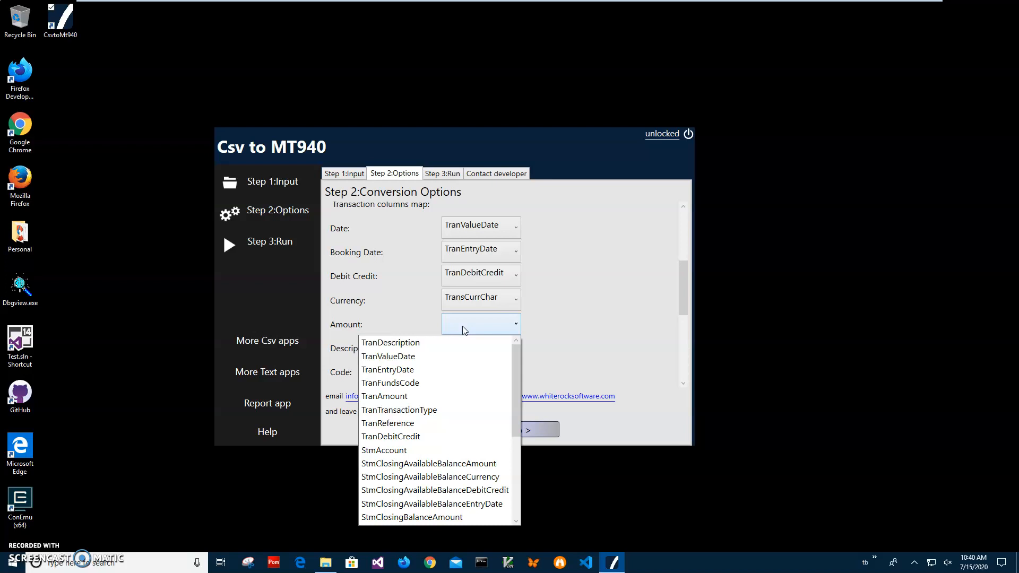
mouse_move(516, 360)
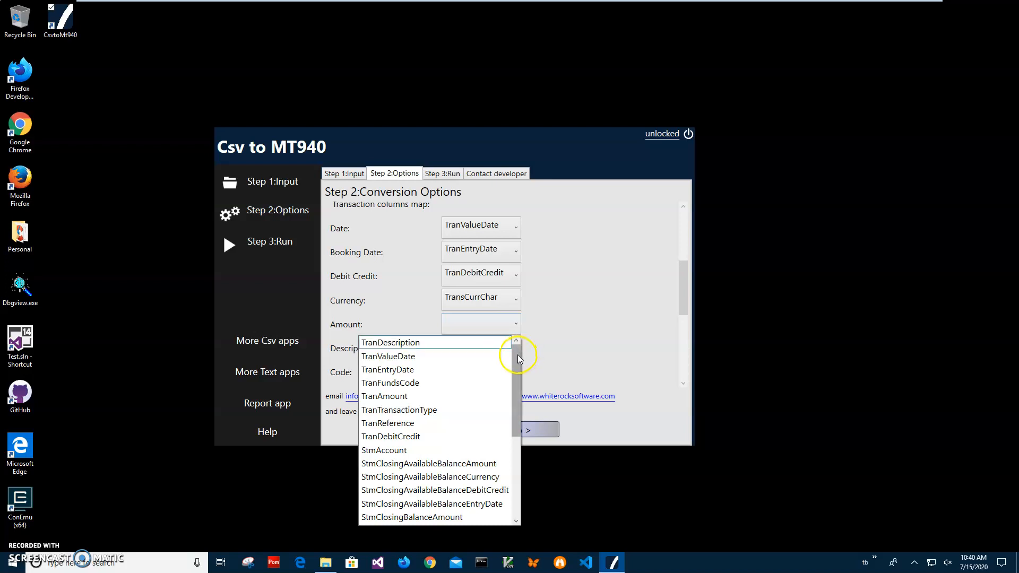
mouse_move(416, 423)
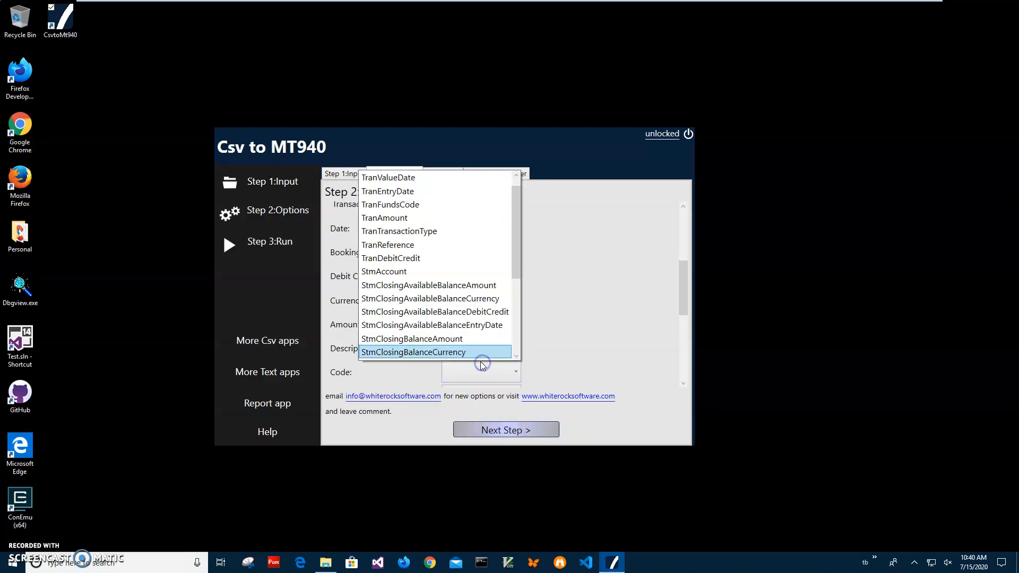
mouse_move(464, 219)
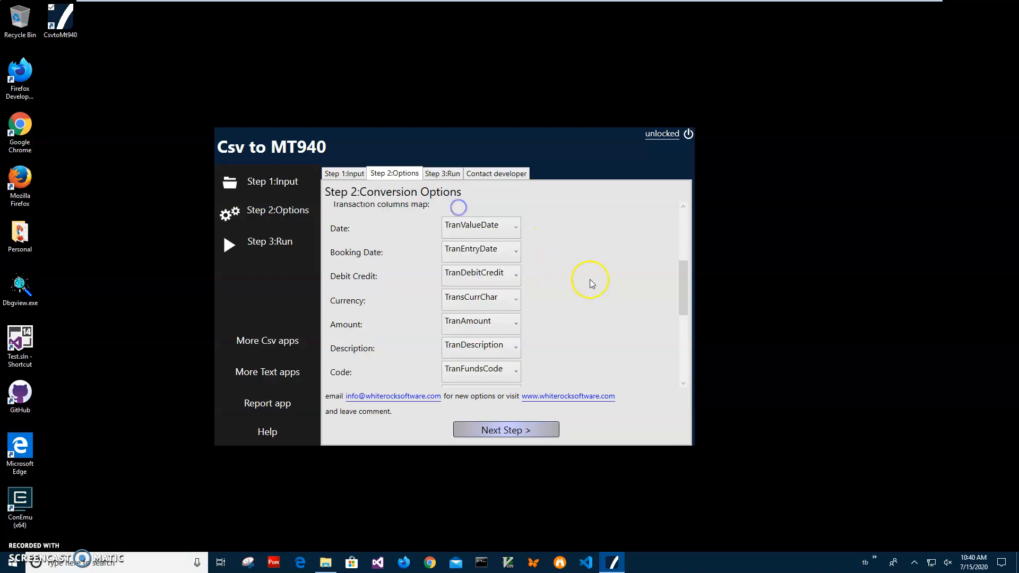
Step: Set the Type column, map Title to TranReference, and review the remaining mappings
scroll("down", 3)
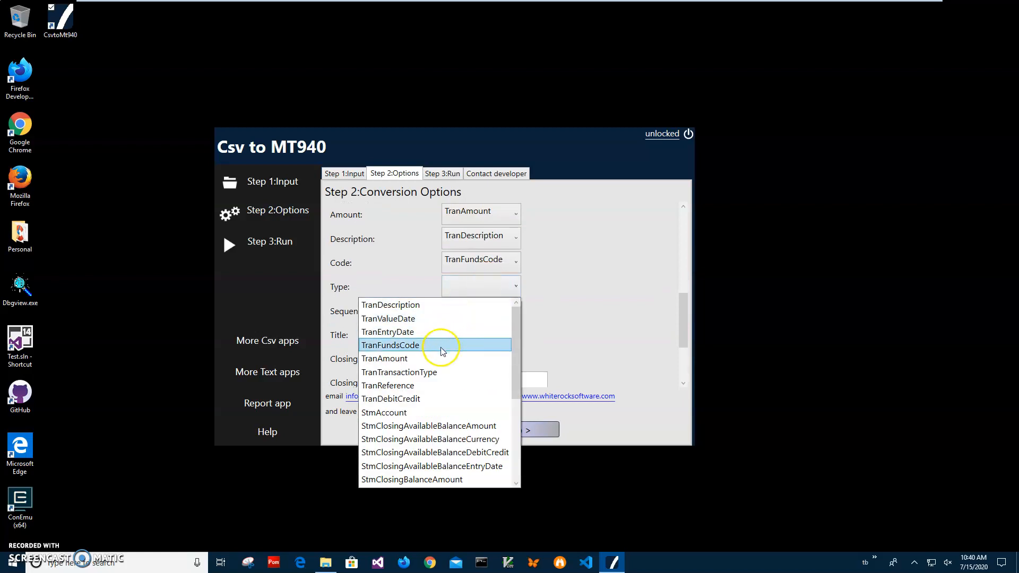
left_click(398, 372)
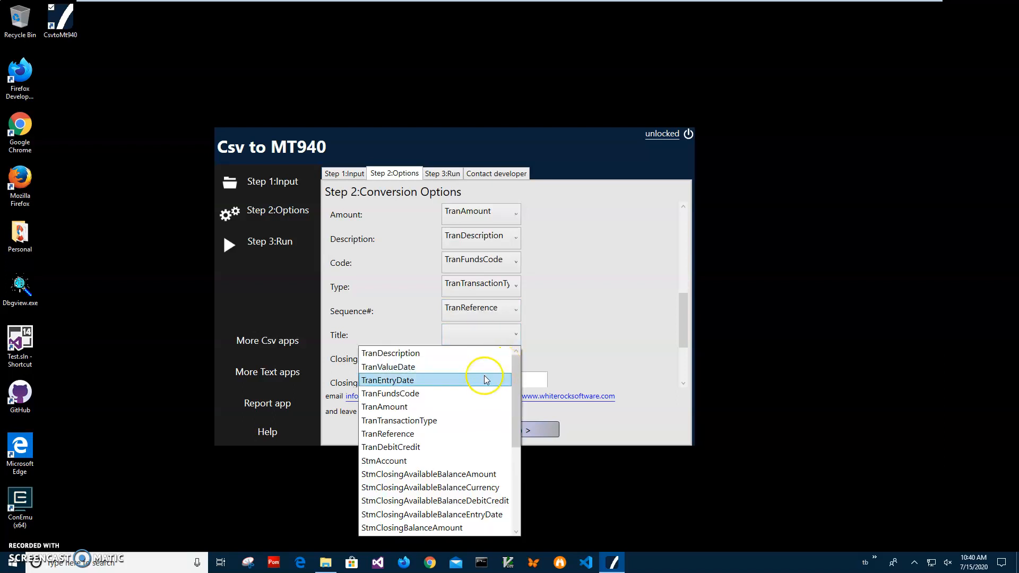
mouse_move(516, 398)
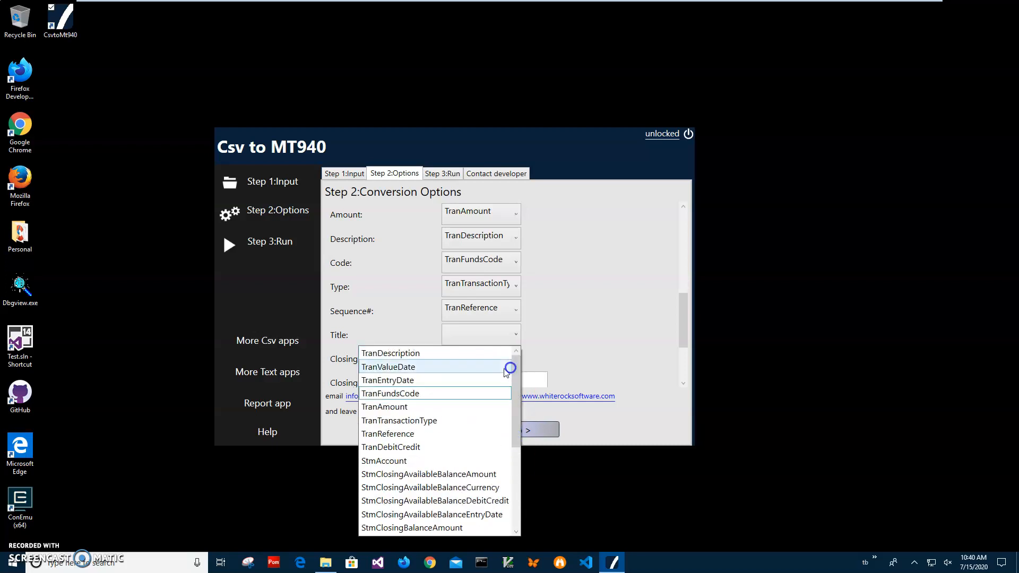
mouse_move(410, 460)
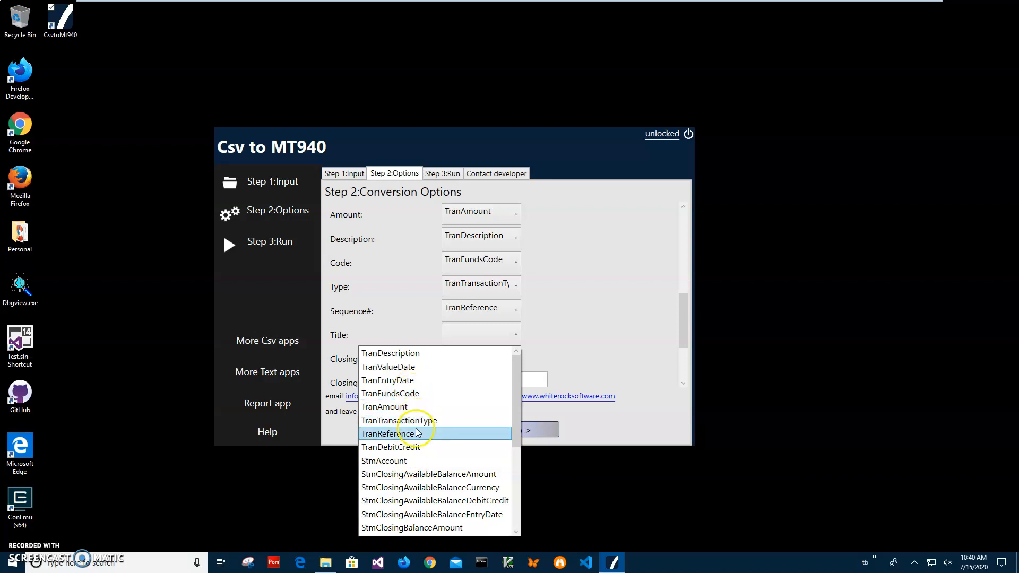
left_click(404, 433)
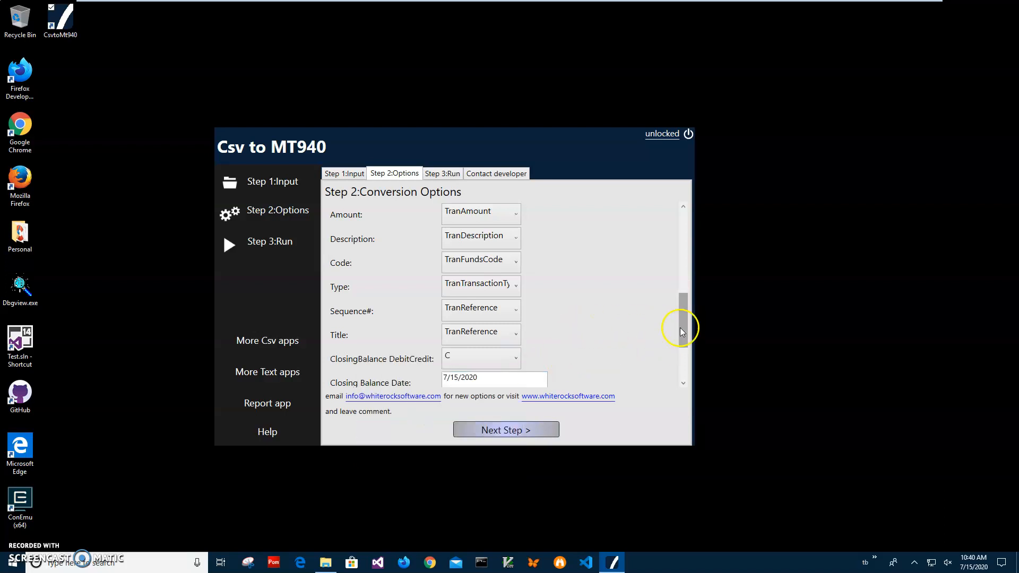
scroll("down", 3)
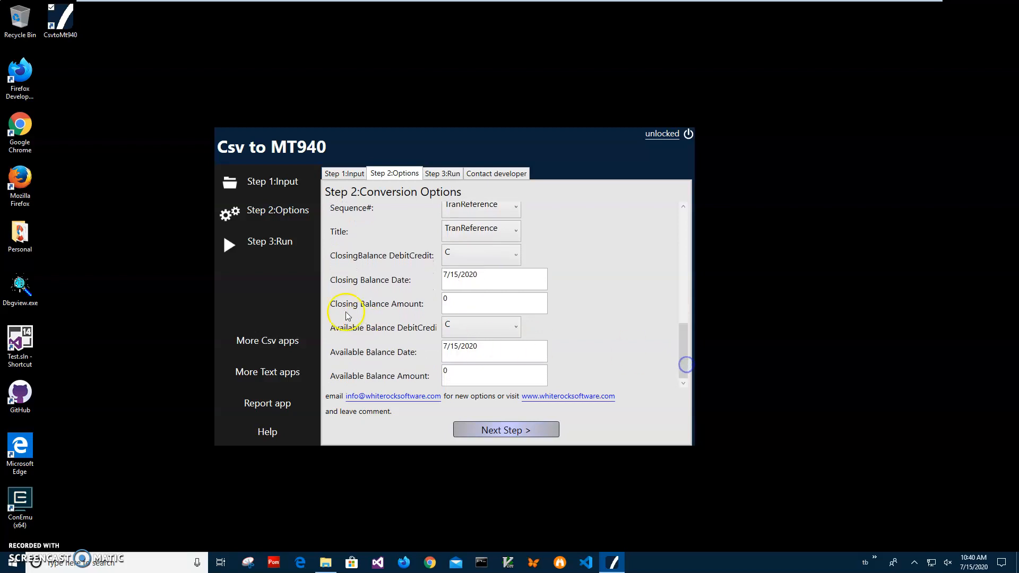
mouse_move(401, 376)
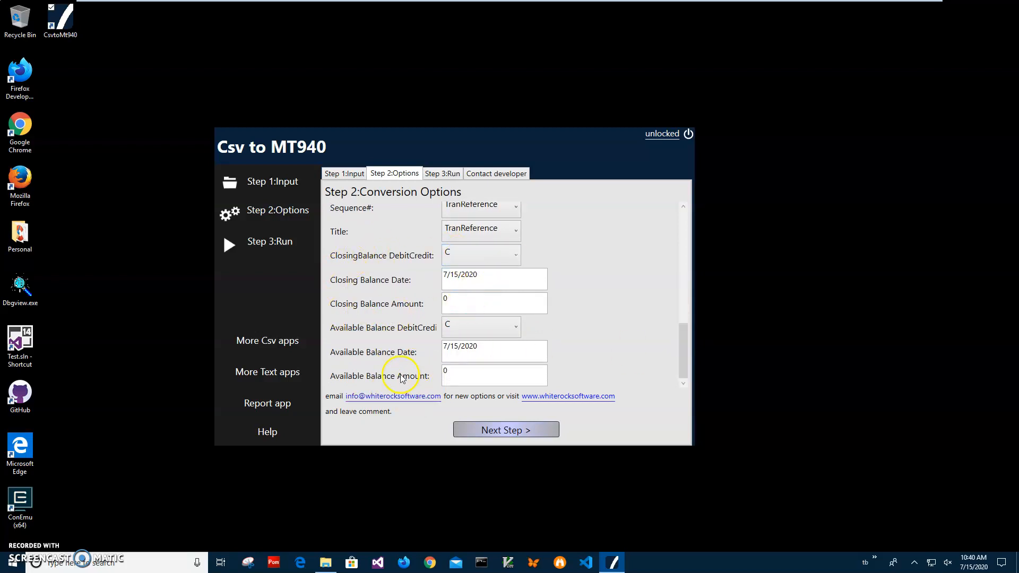
mouse_move(622, 368)
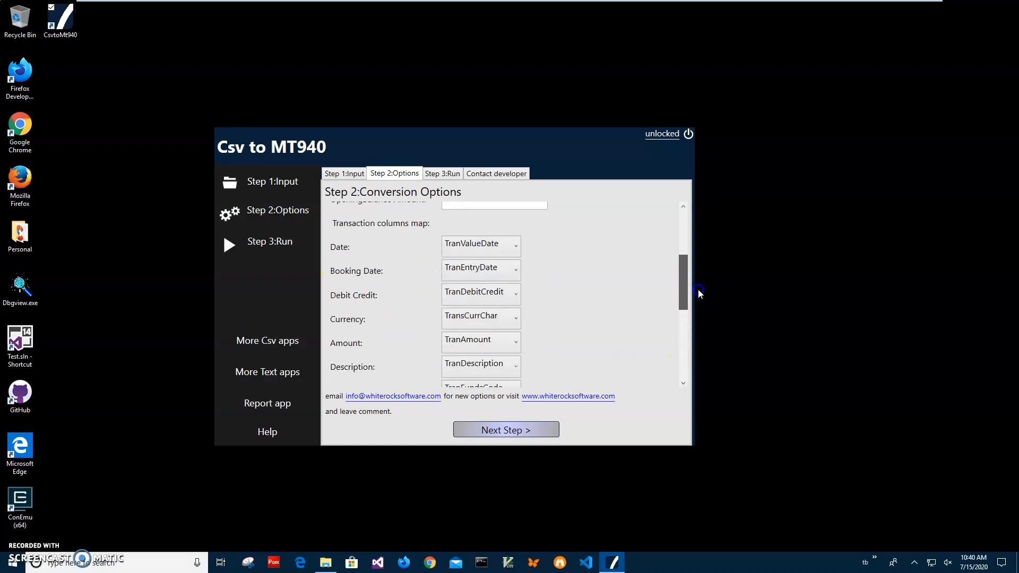
scroll("down", 3)
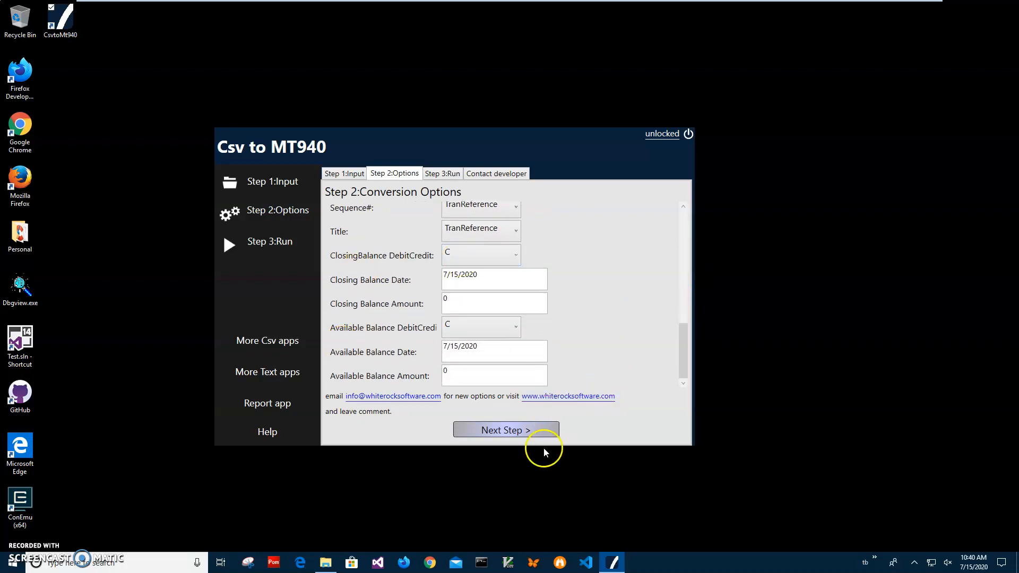
left_click(505, 430)
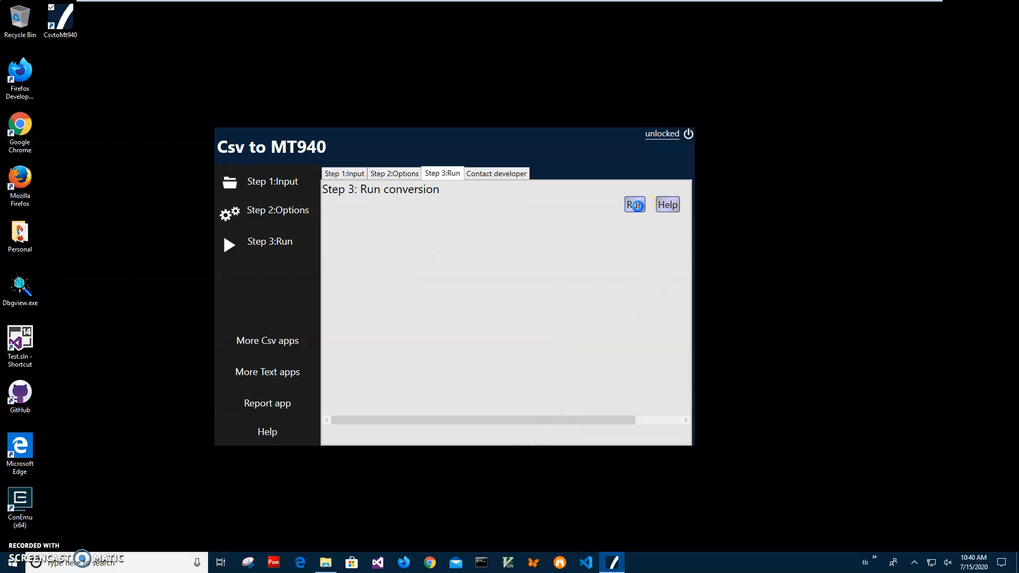
left_click(635, 205)
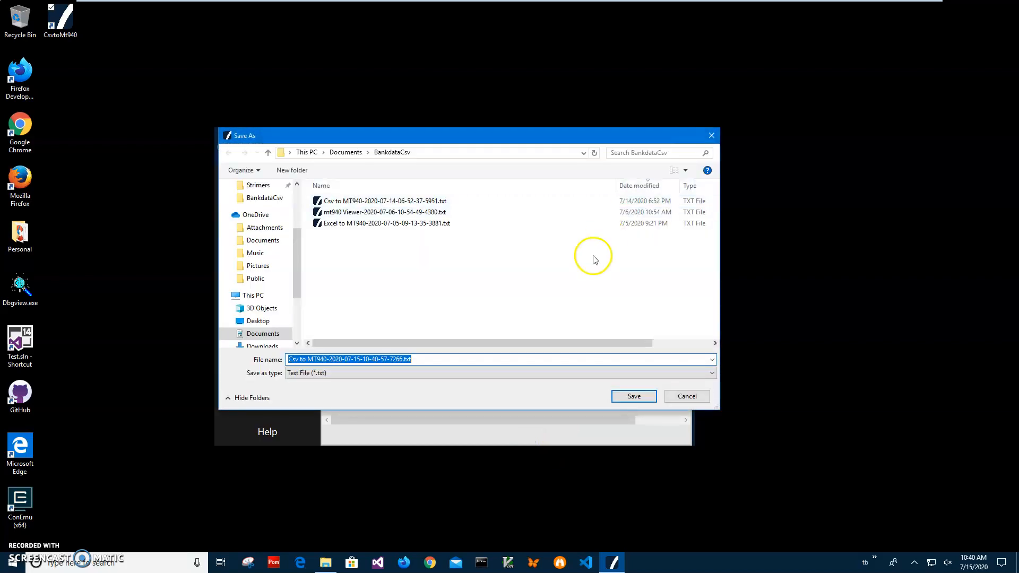
left_click(375, 360)
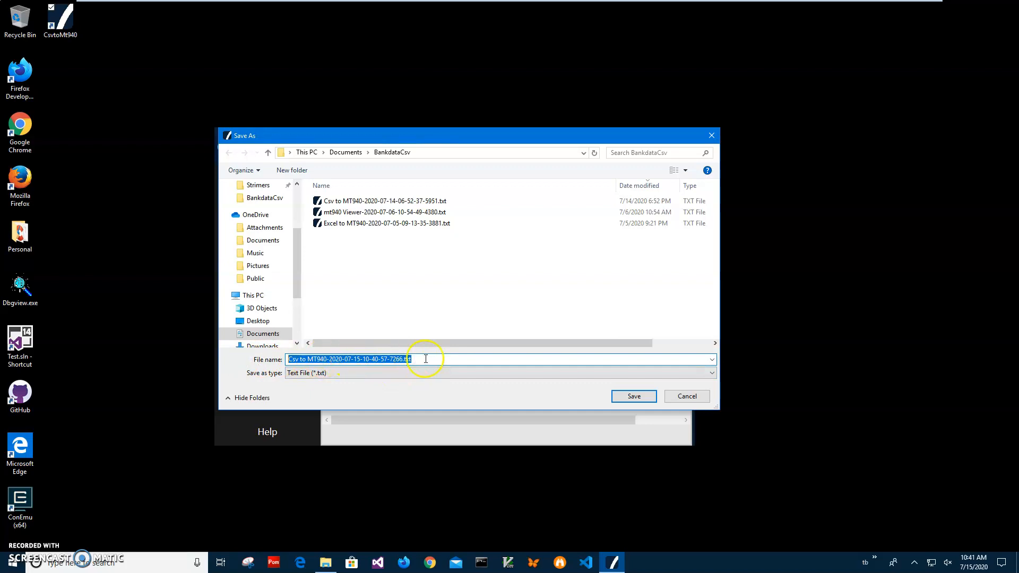
left_click(440, 359)
type("csv")
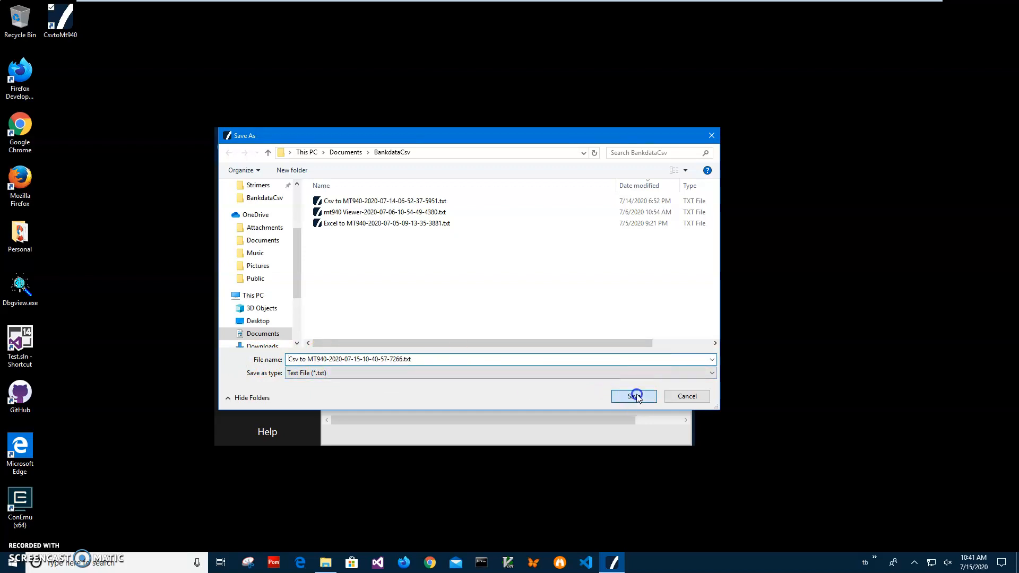
left_click(634, 395)
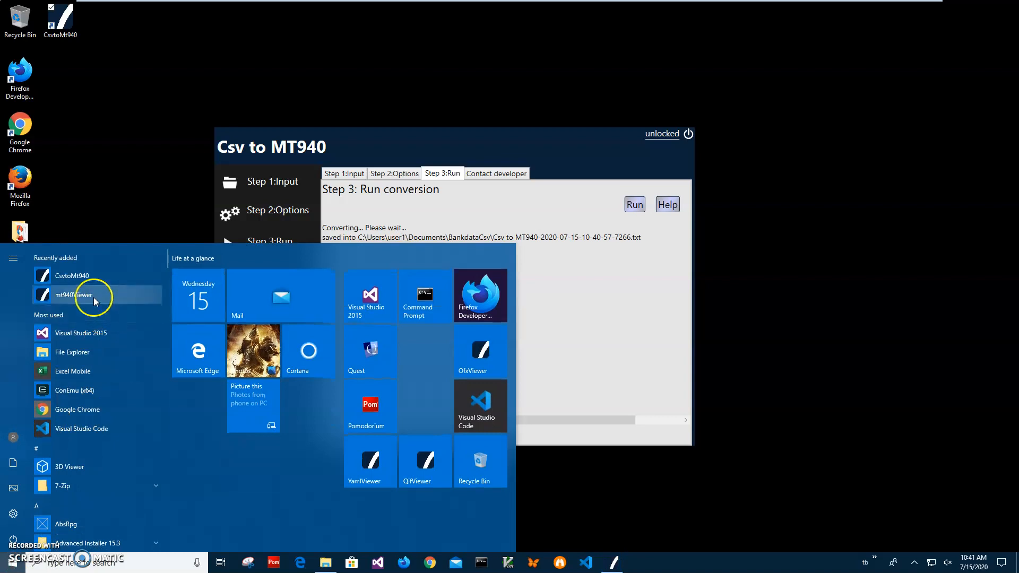
left_click(514, 413)
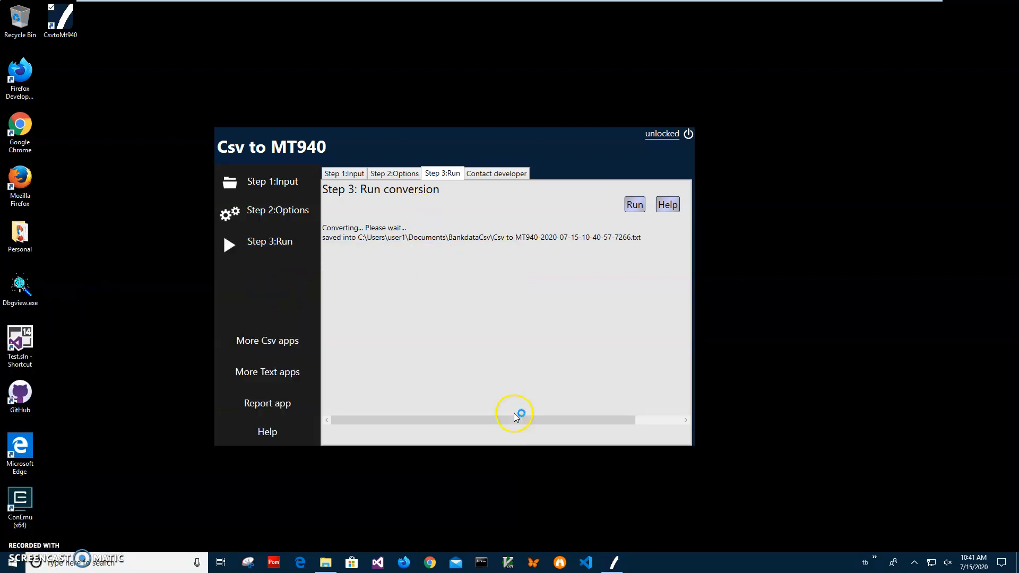
left_click(326, 562)
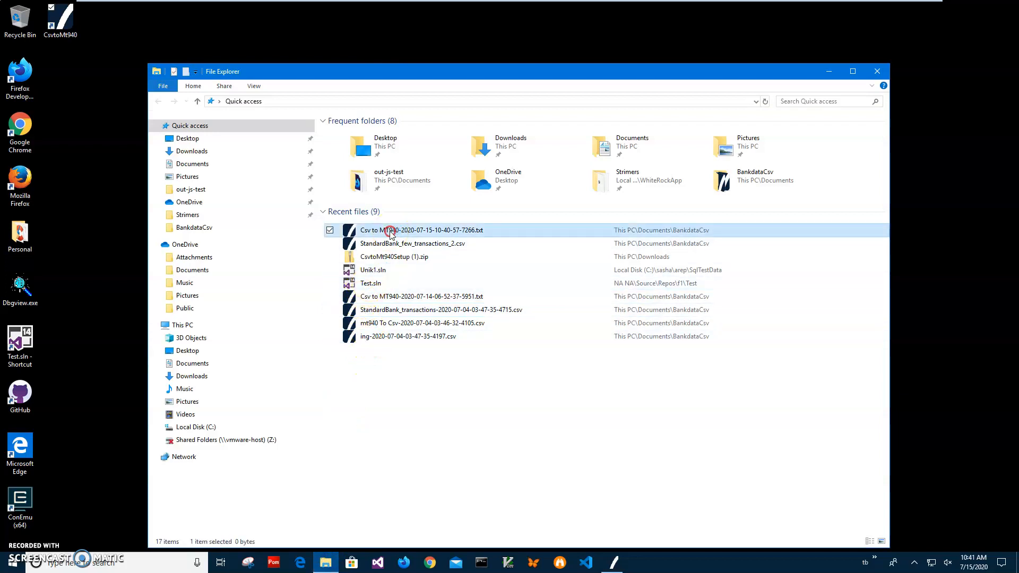
right_click(390, 230)
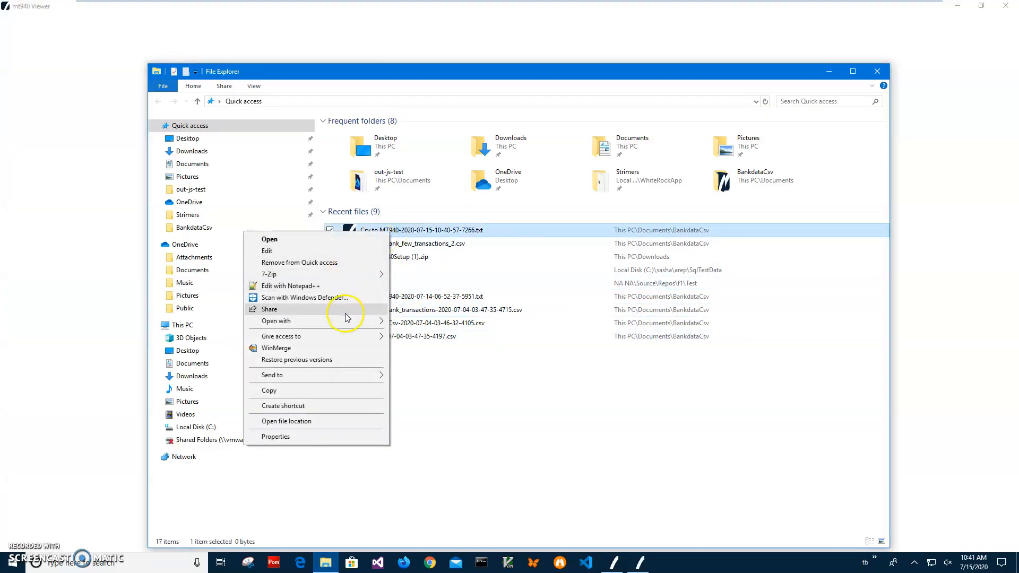
left_click(276, 320)
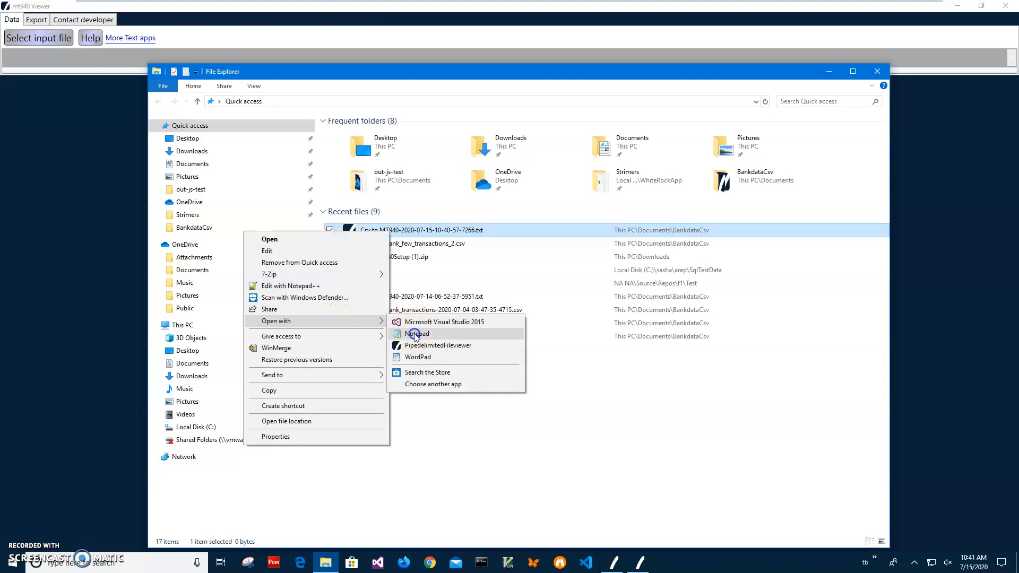
left_click(415, 334)
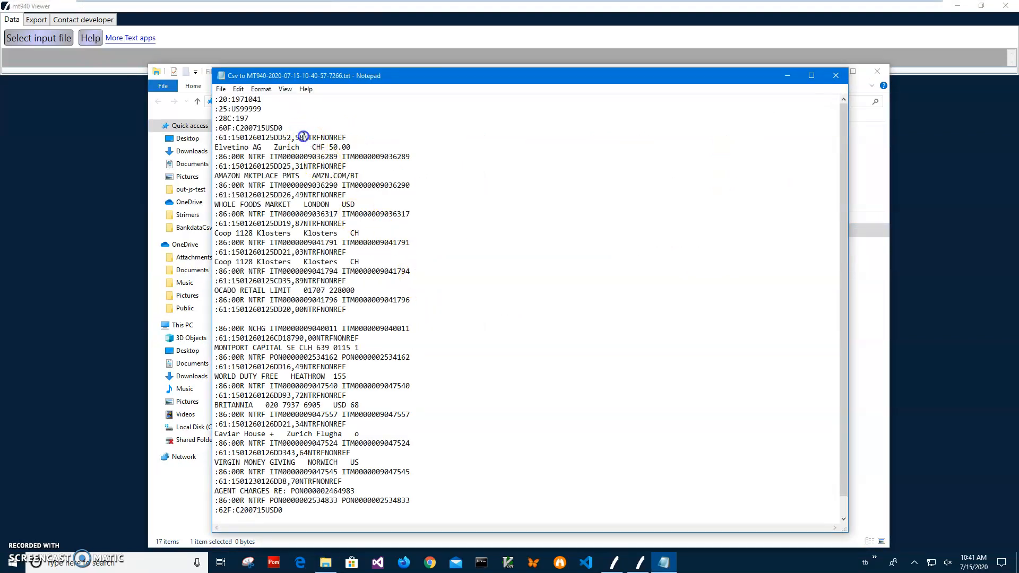
double_click(229, 156)
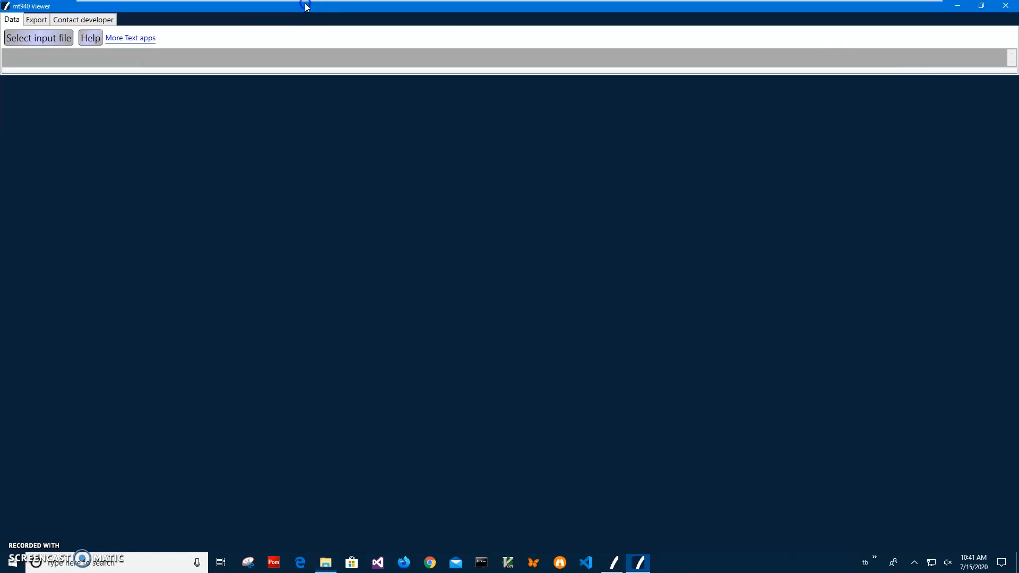
left_click(37, 37)
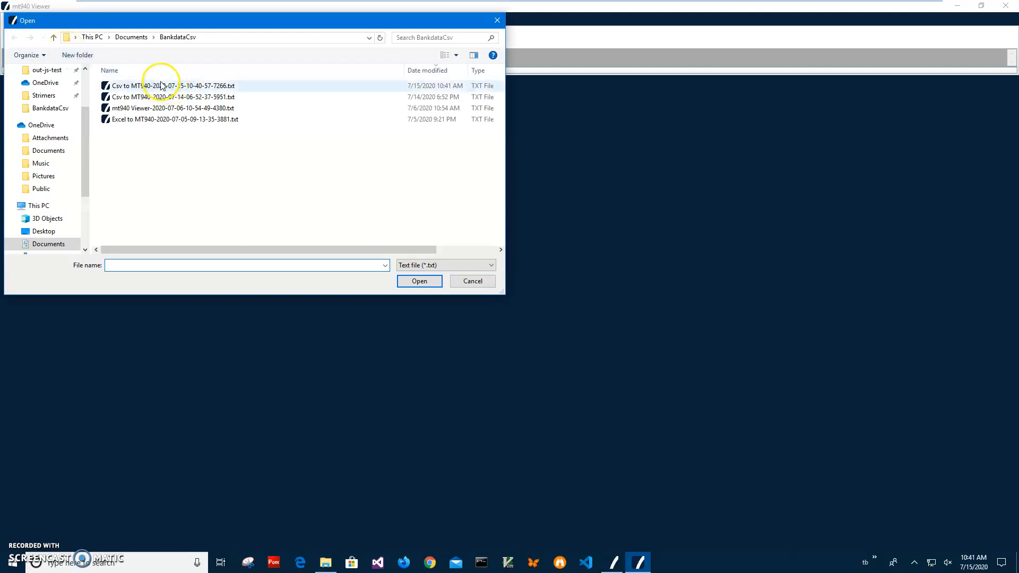
left_click(472, 281)
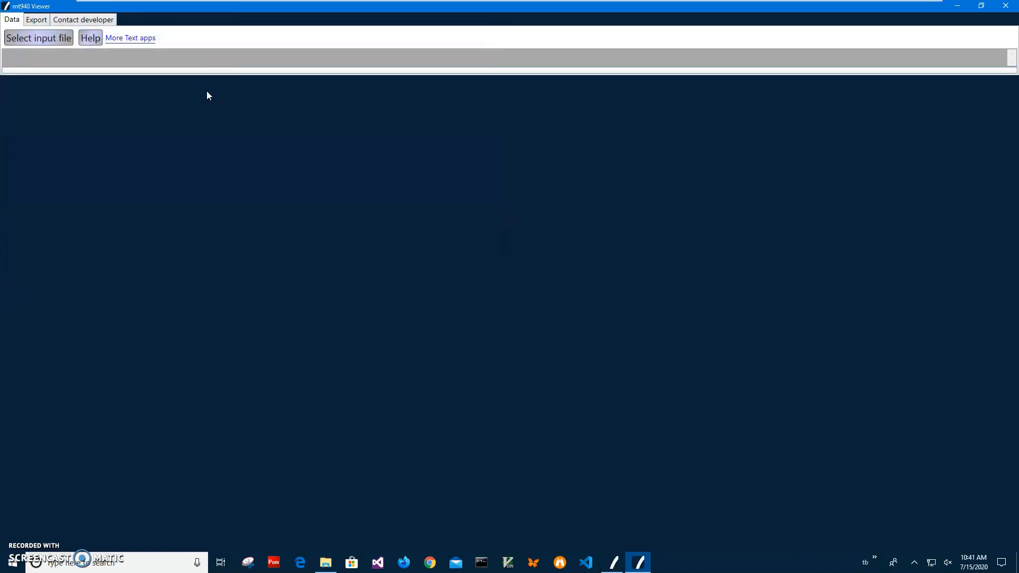
left_click(38, 38)
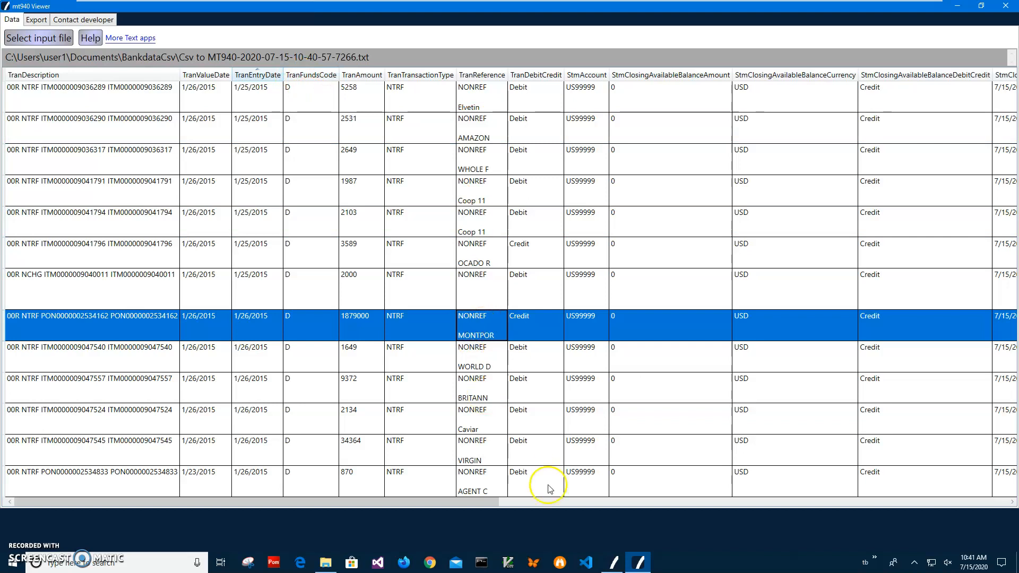
scroll("right", 3)
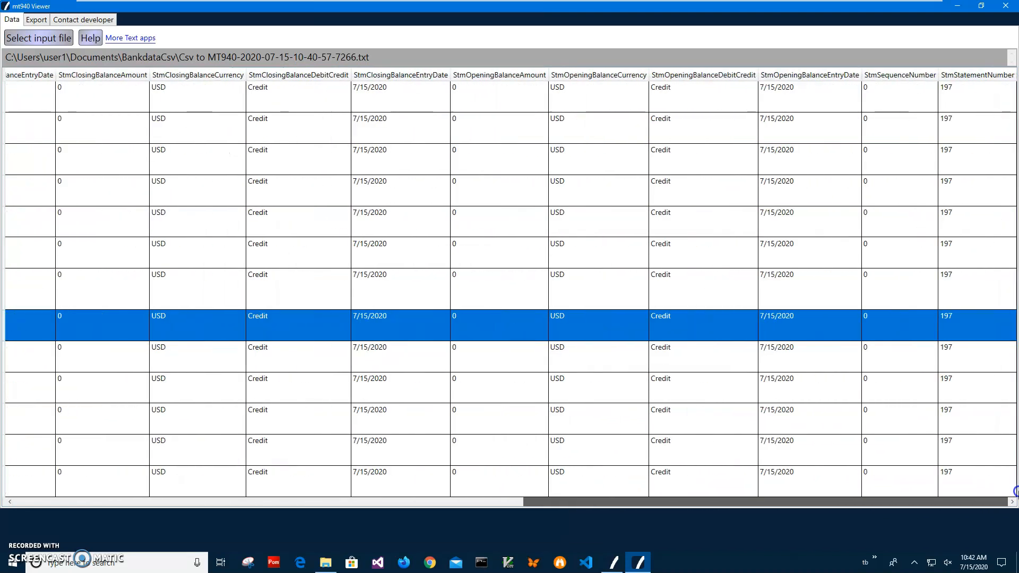